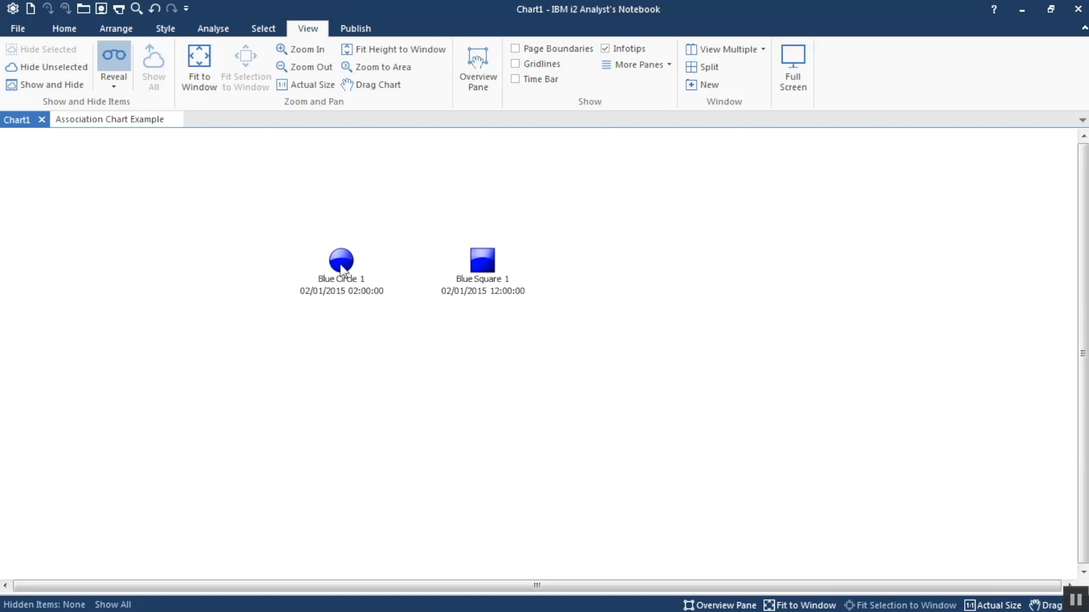
# Change Blue Circle 1's Date & Time ordering from Controlling to Free
pyautogui.doubleClick(340, 263)
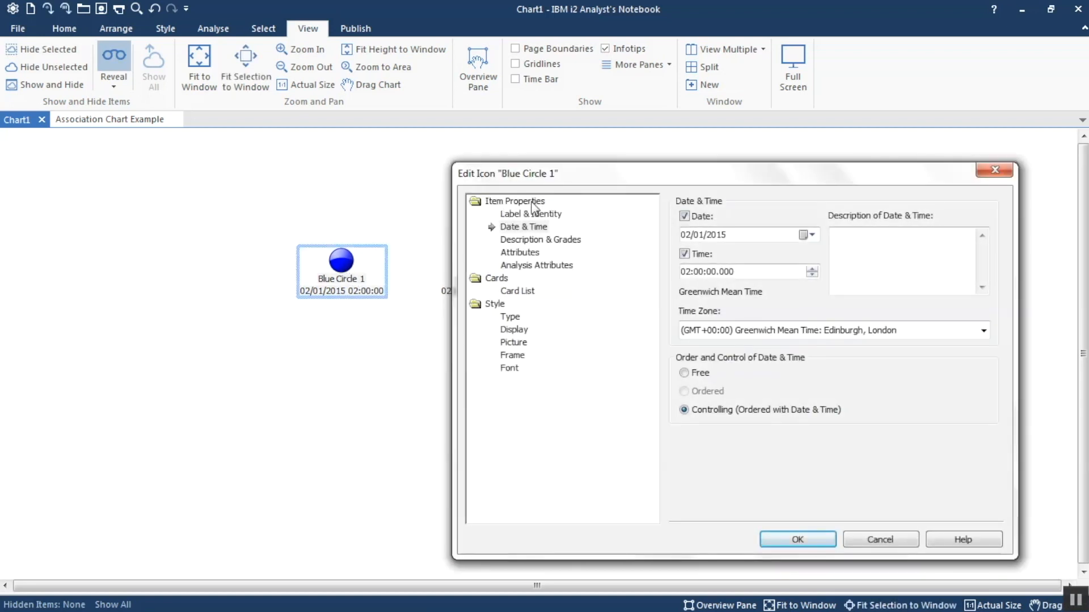
pyautogui.click(523, 226)
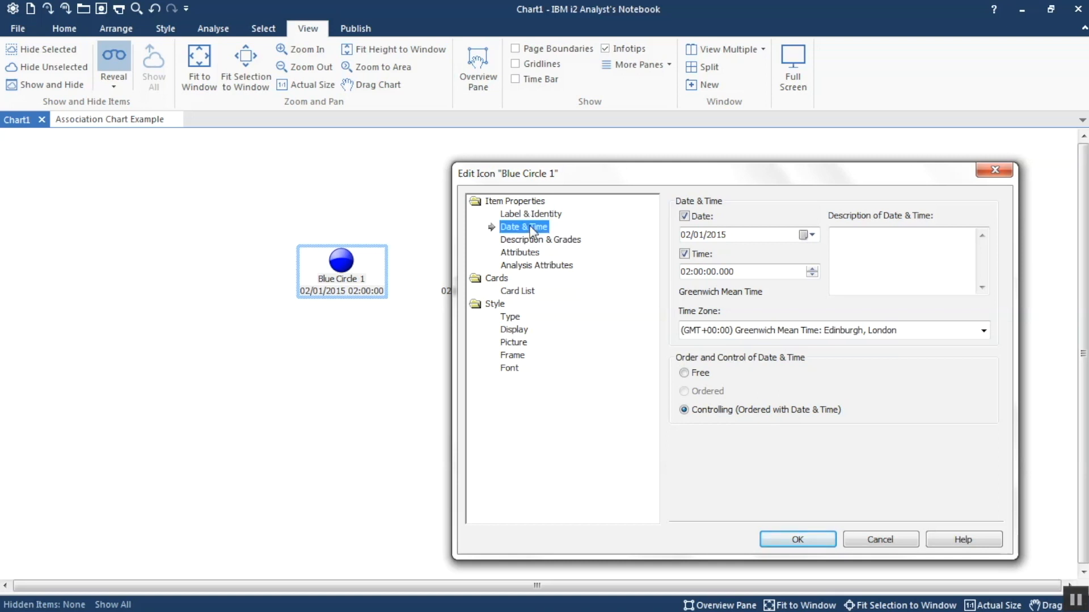
pyautogui.moveTo(714, 269)
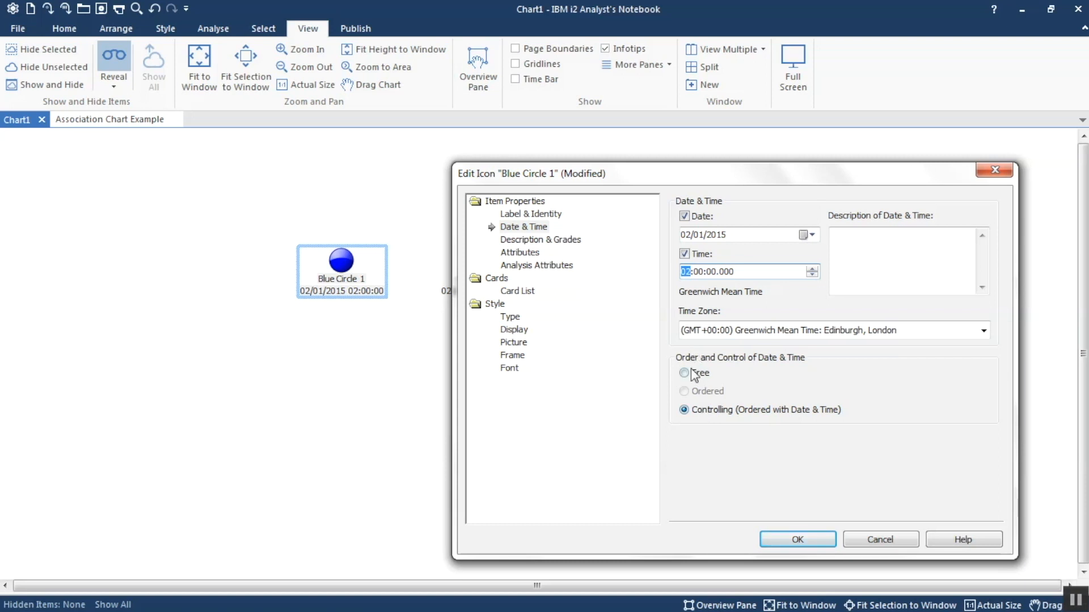
pyautogui.click(684, 374)
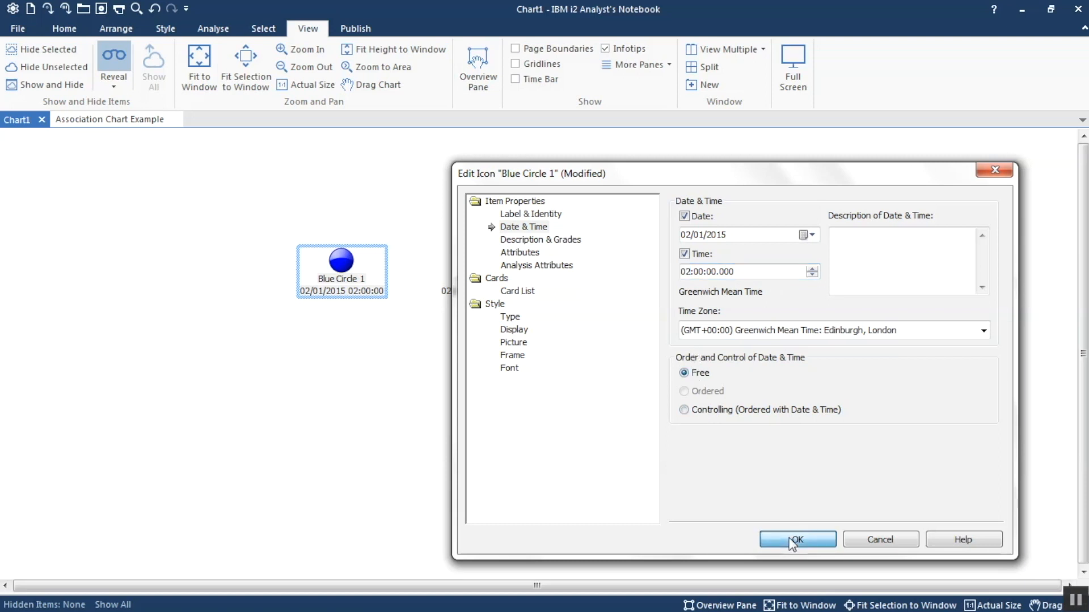
pyautogui.click(796, 540)
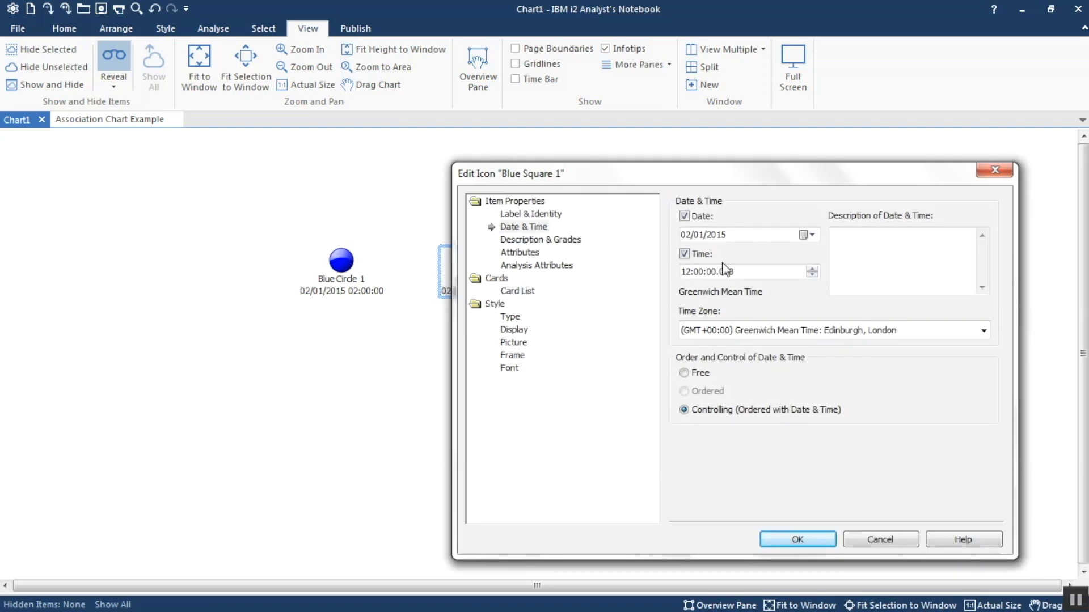
# Make Blue Square 1's ordering Free, then drag it up-left and back beside the circle
pyautogui.click(684, 373)
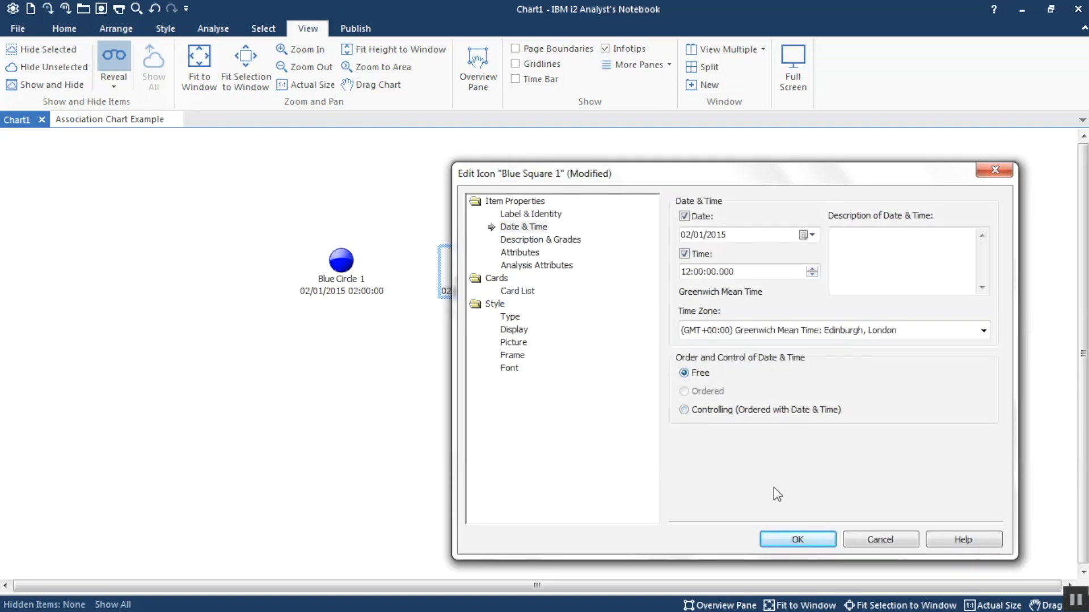
pyautogui.click(797, 539)
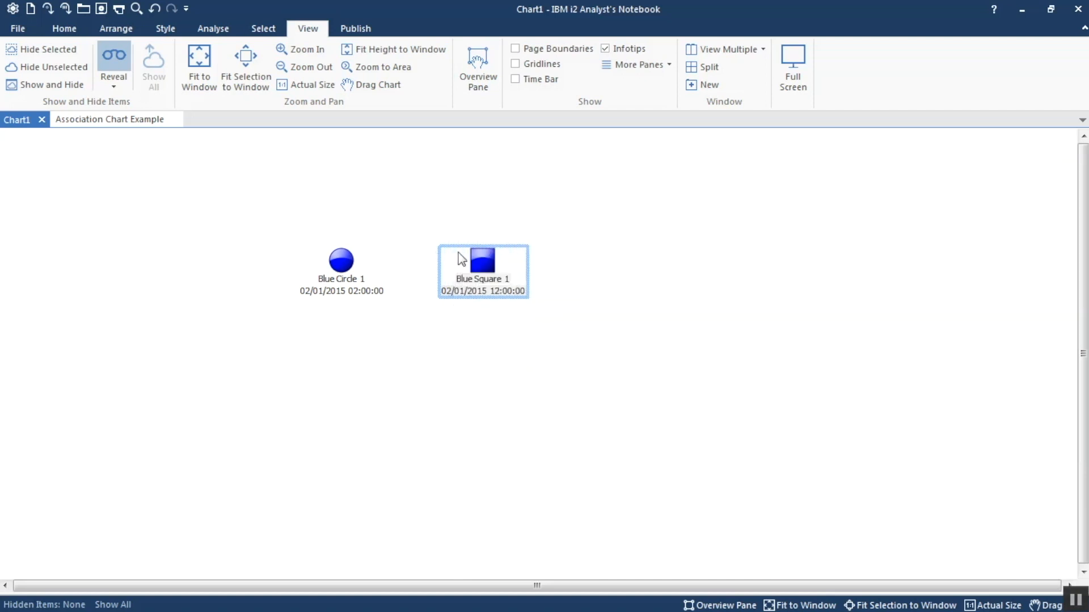
pyautogui.moveTo(482, 261); pyautogui.dragTo(437, 240)
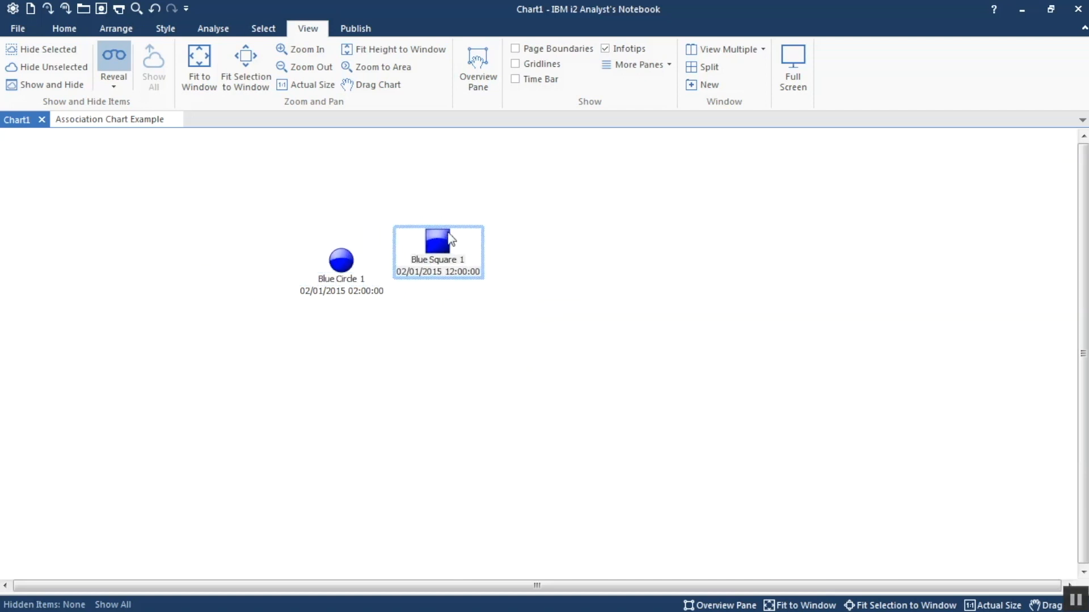
pyautogui.moveTo(438, 239); pyautogui.dragTo(457, 259)
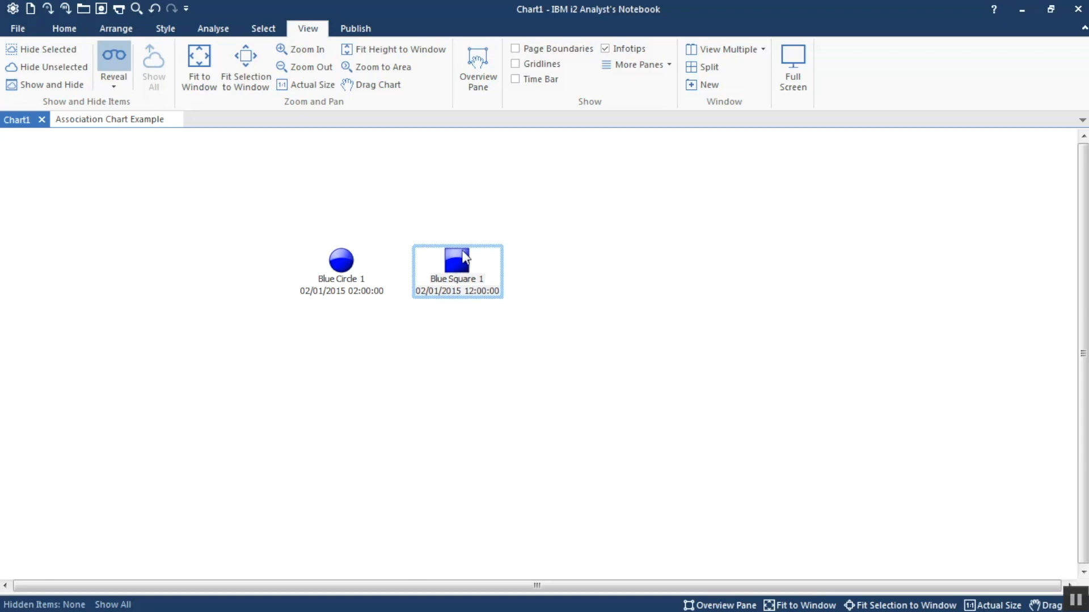
pyautogui.moveTo(386, 225)
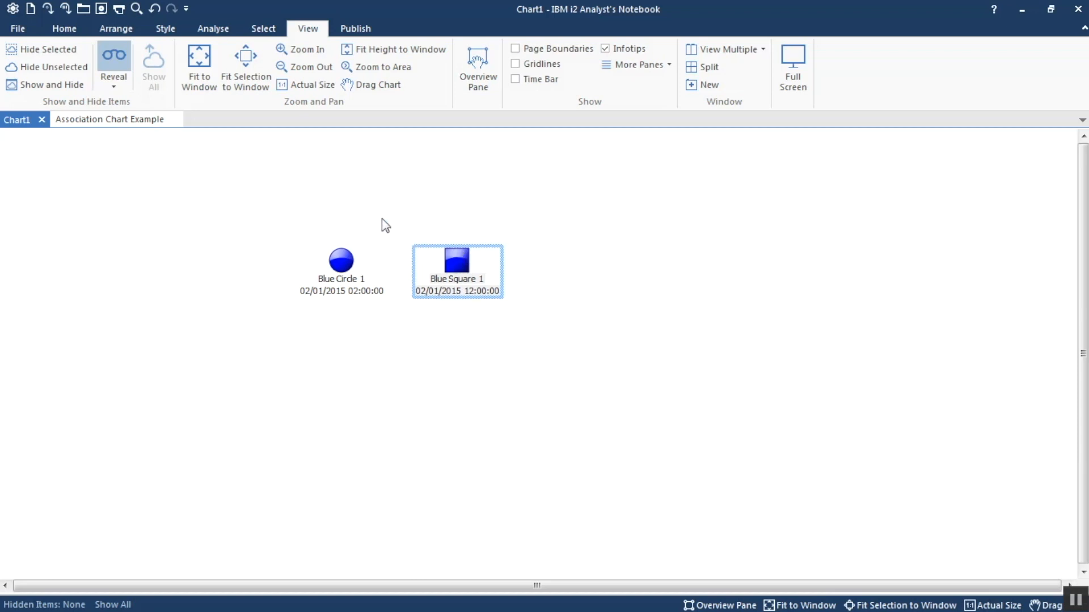
# Restore Controlling ordering on both icons and drag Blue Circle 1, carrying the square along
pyautogui.doubleClick(340, 260)
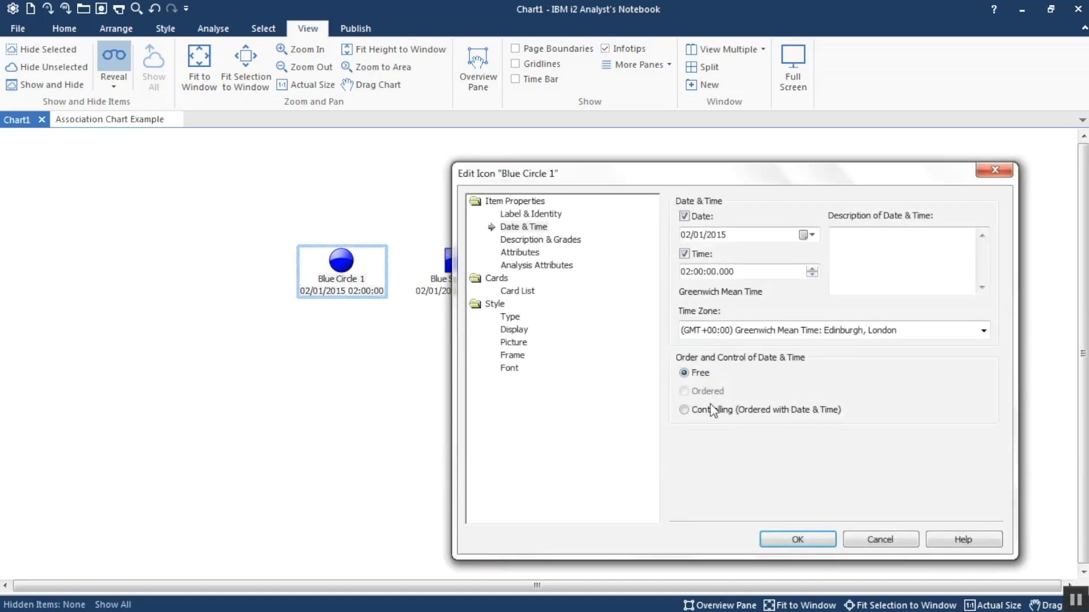
pyautogui.click(684, 409)
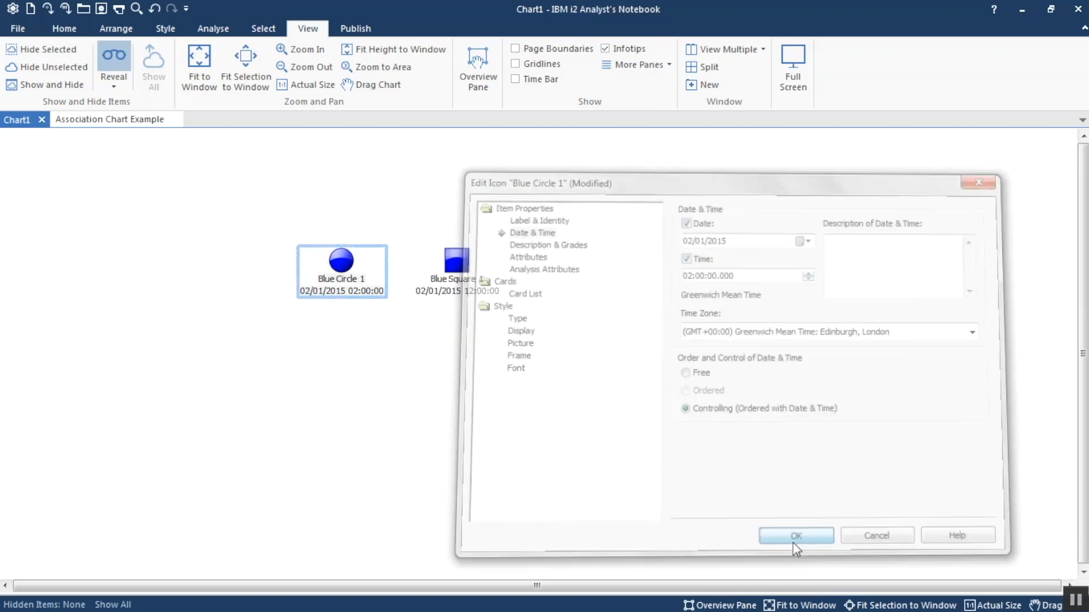
pyautogui.click(795, 535)
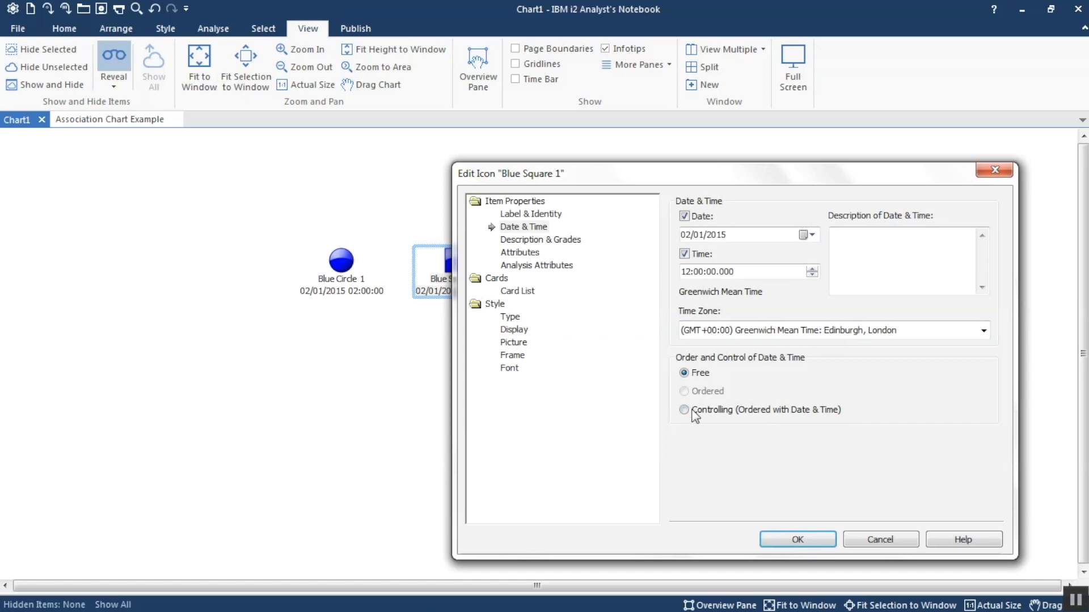
pyautogui.click(796, 539)
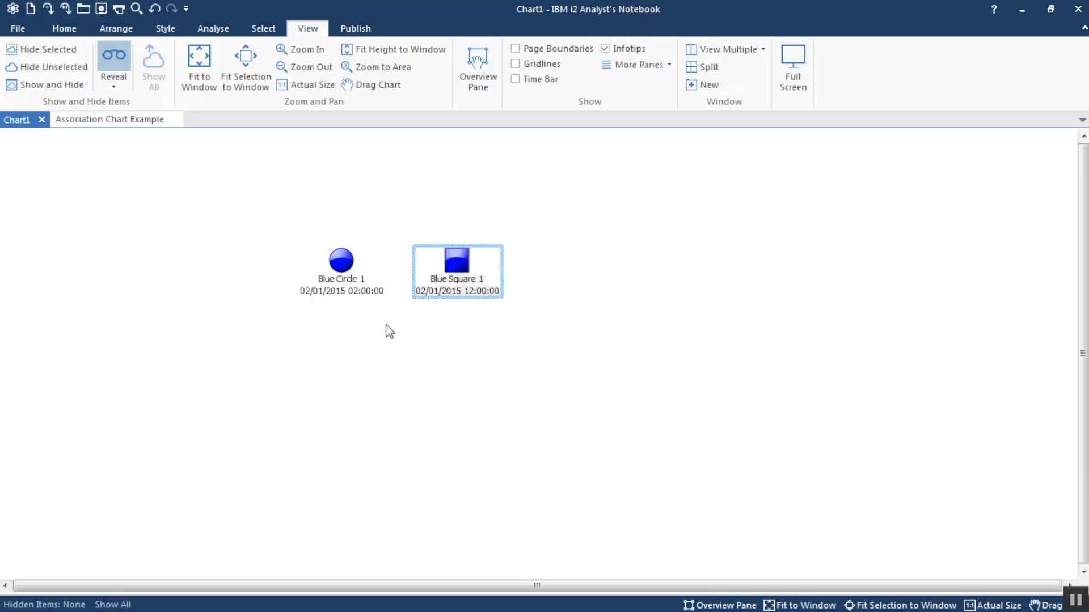
pyautogui.moveTo(457, 260); pyautogui.dragTo(399, 260)
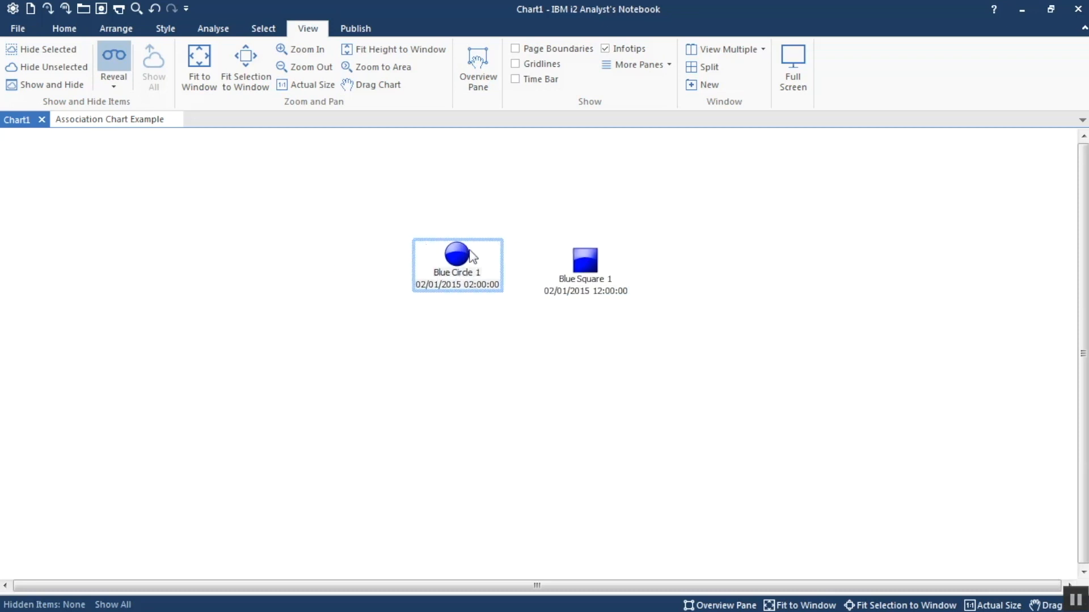
pyautogui.moveTo(456, 254); pyautogui.dragTo(399, 260)
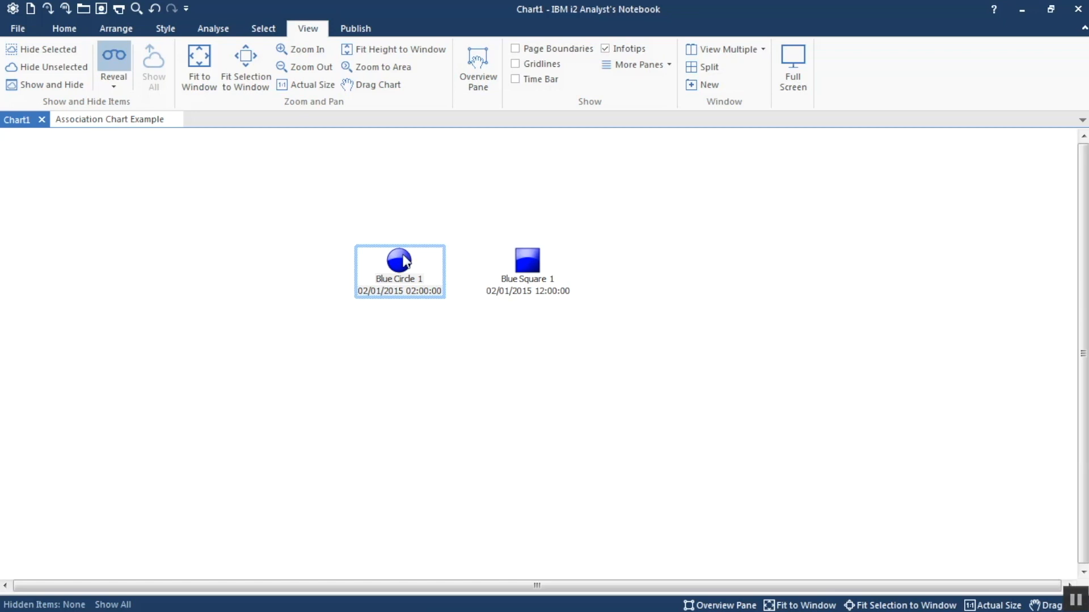
pyautogui.moveTo(525, 116)
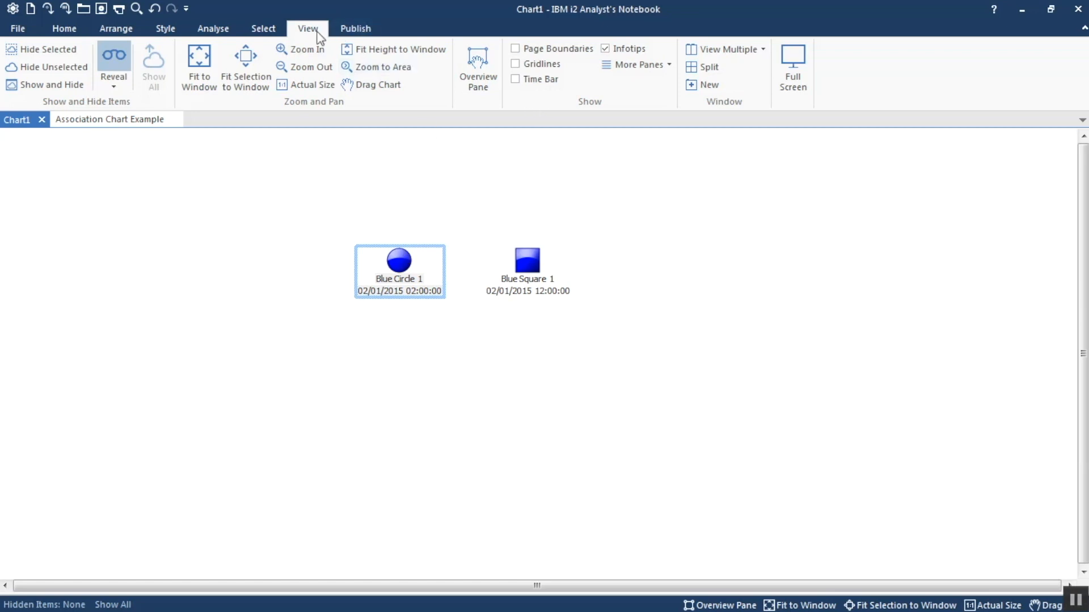
# Show the 1–4 January 2015 time bar and nudge Blue Square 1 slightly later
pyautogui.click(515, 79)
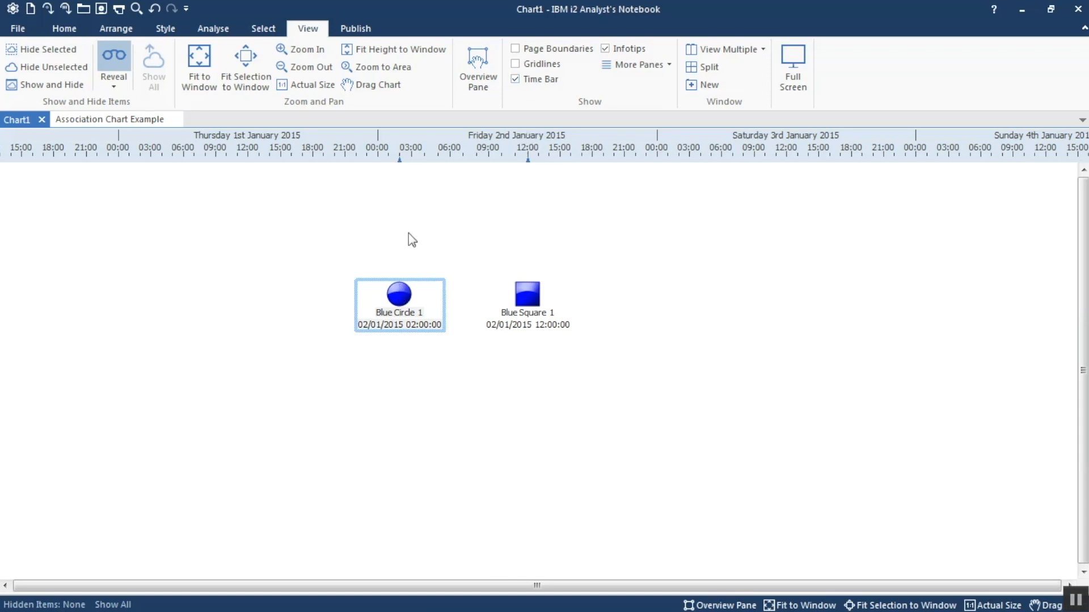
pyautogui.moveTo(543, 281)
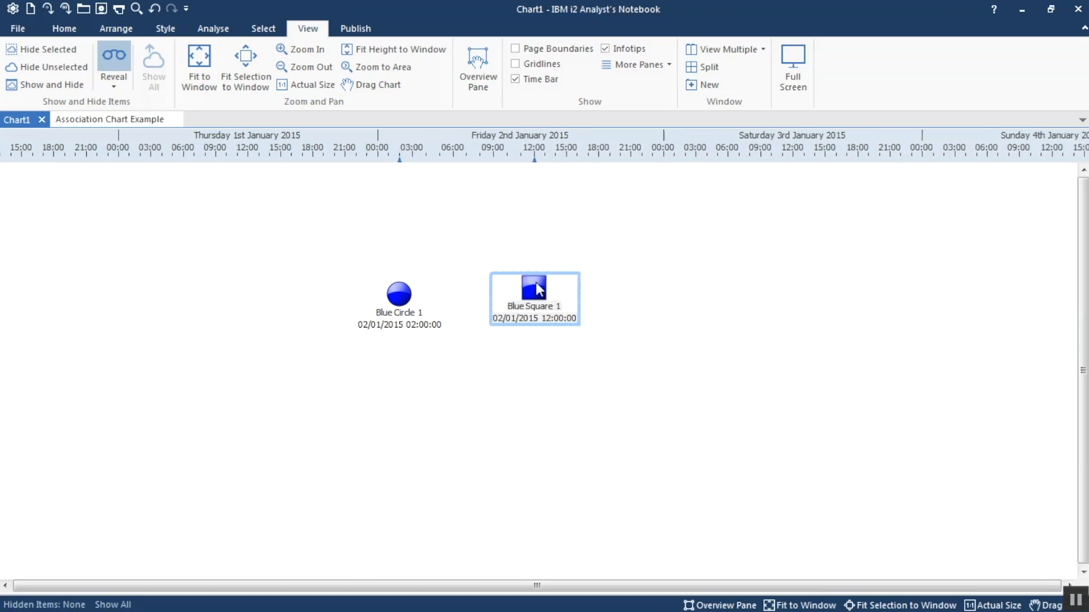
pyautogui.moveTo(535, 290); pyautogui.dragTo(547, 296)
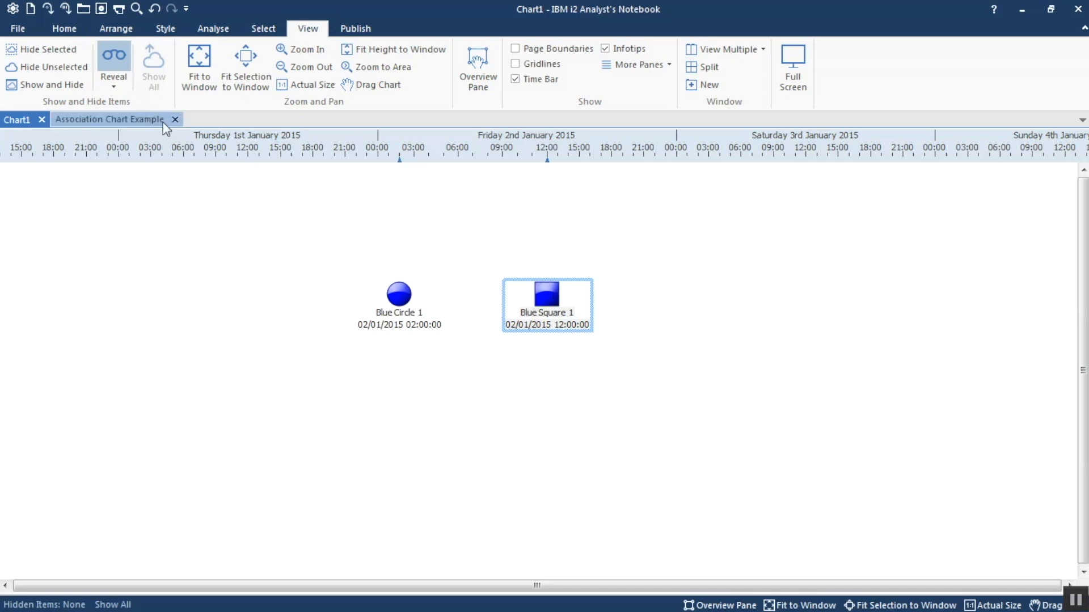
# Open the Association Chart Example and inspect a phone link's date and time settings
pyautogui.click(108, 120)
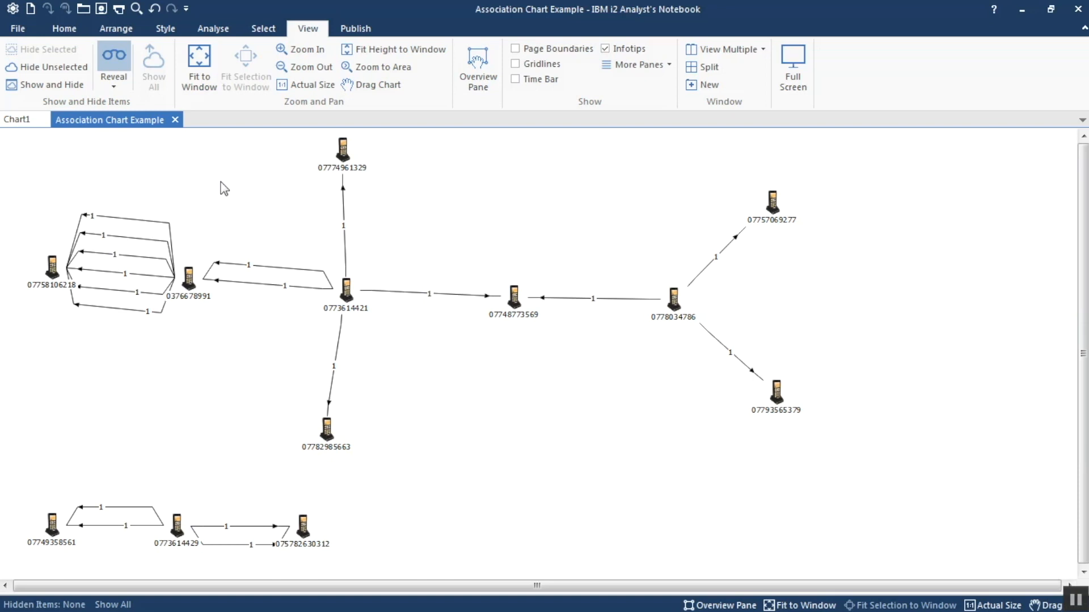
pyautogui.moveTo(241, 209)
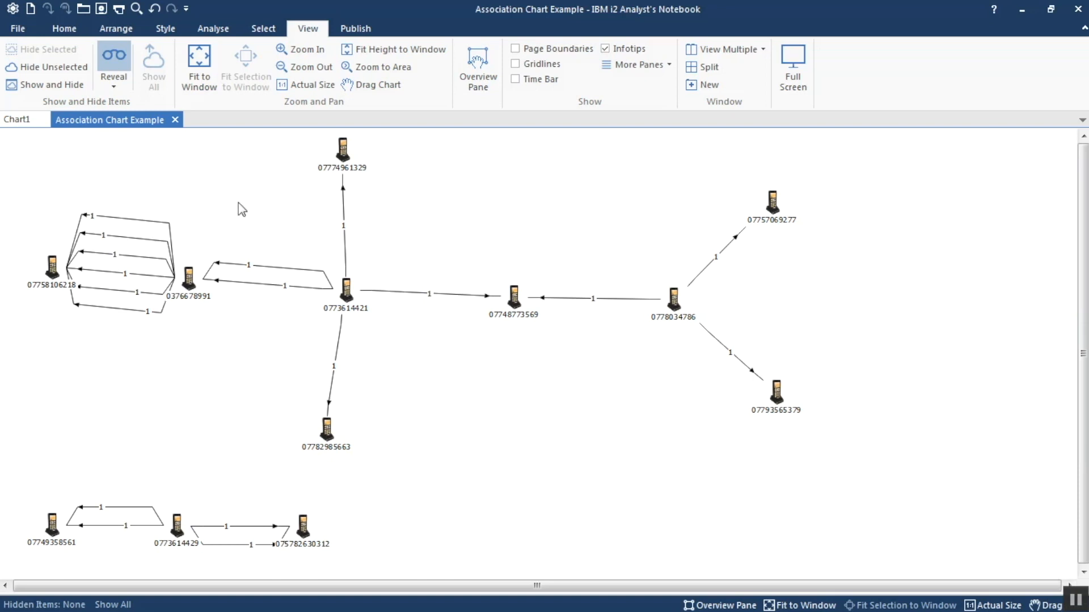
pyautogui.moveTo(272, 277)
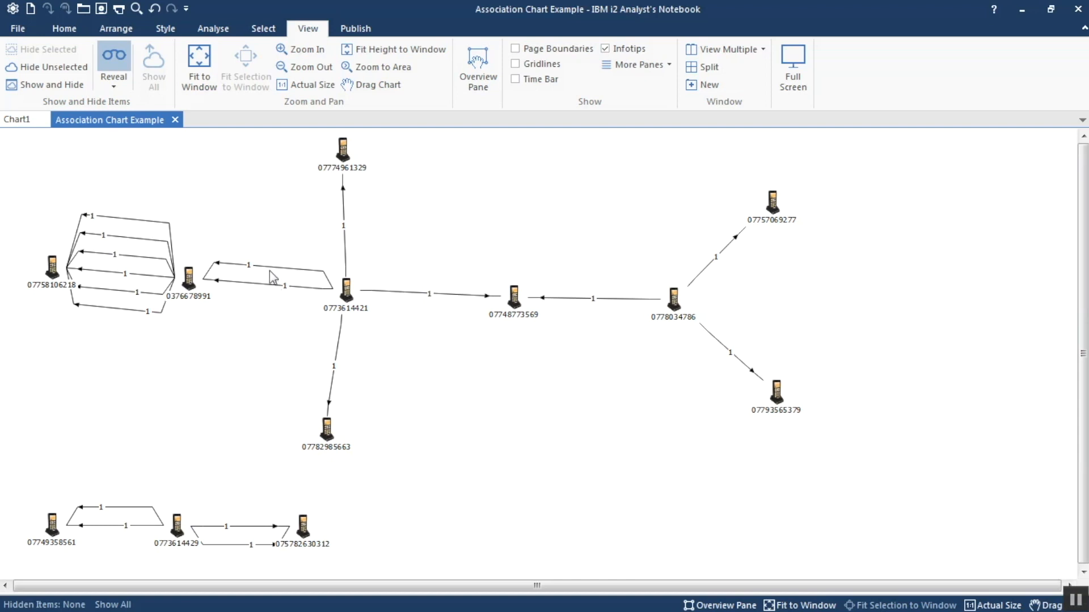
pyautogui.doubleClick(247, 265)
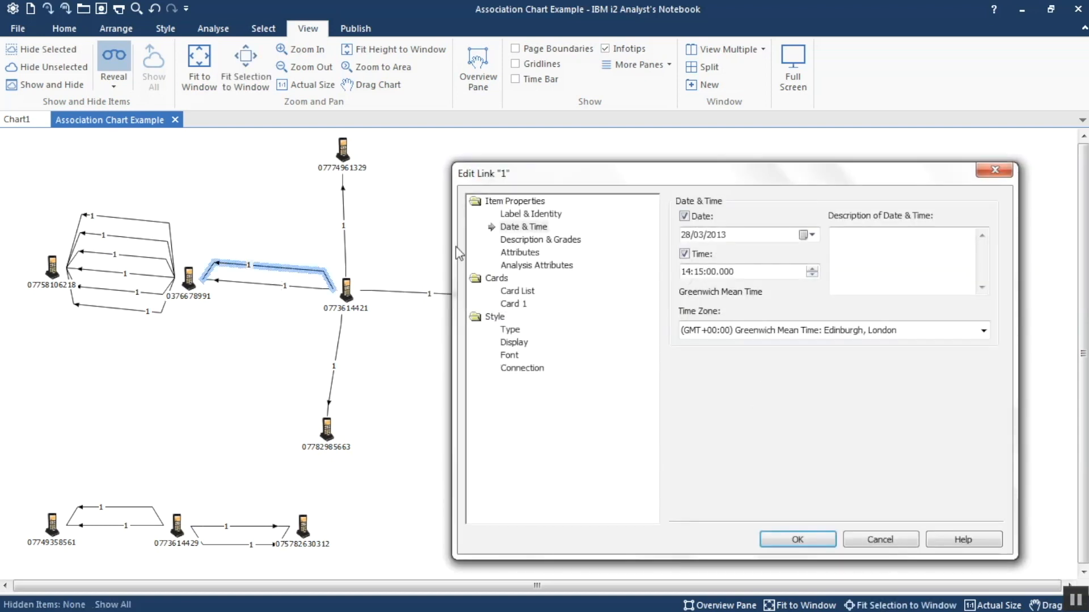
pyautogui.click(523, 226)
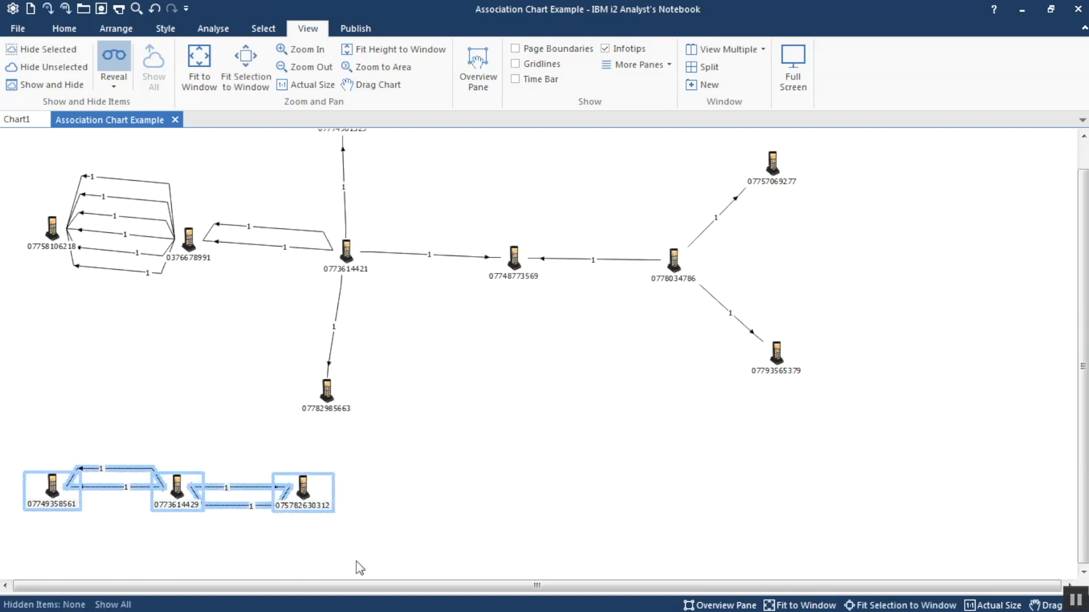
pyautogui.moveTo(645, 422)
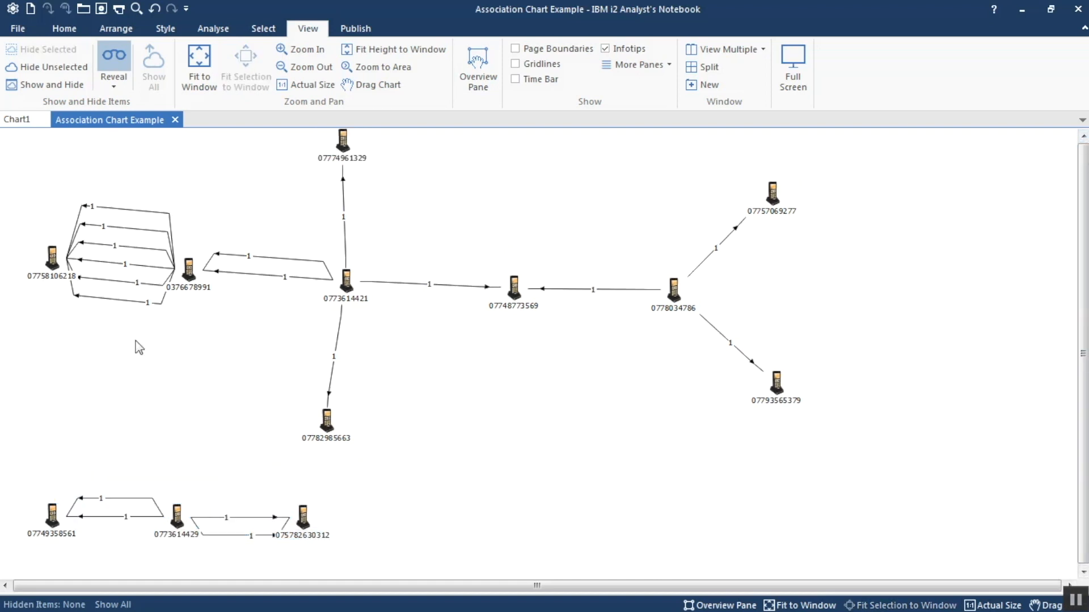
pyautogui.click(187, 271)
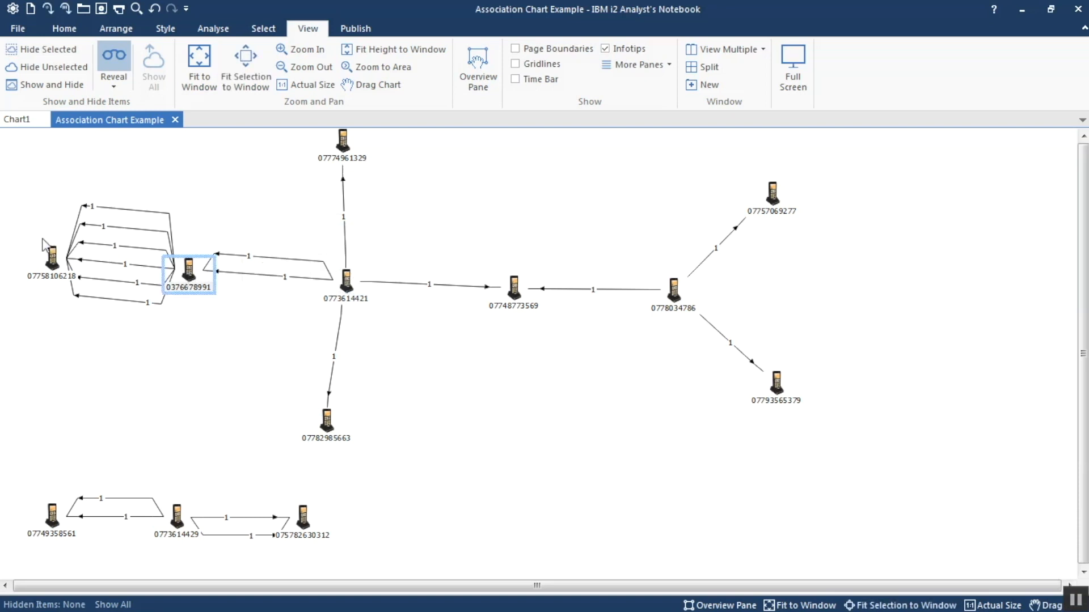
pyautogui.moveTo(51, 263)
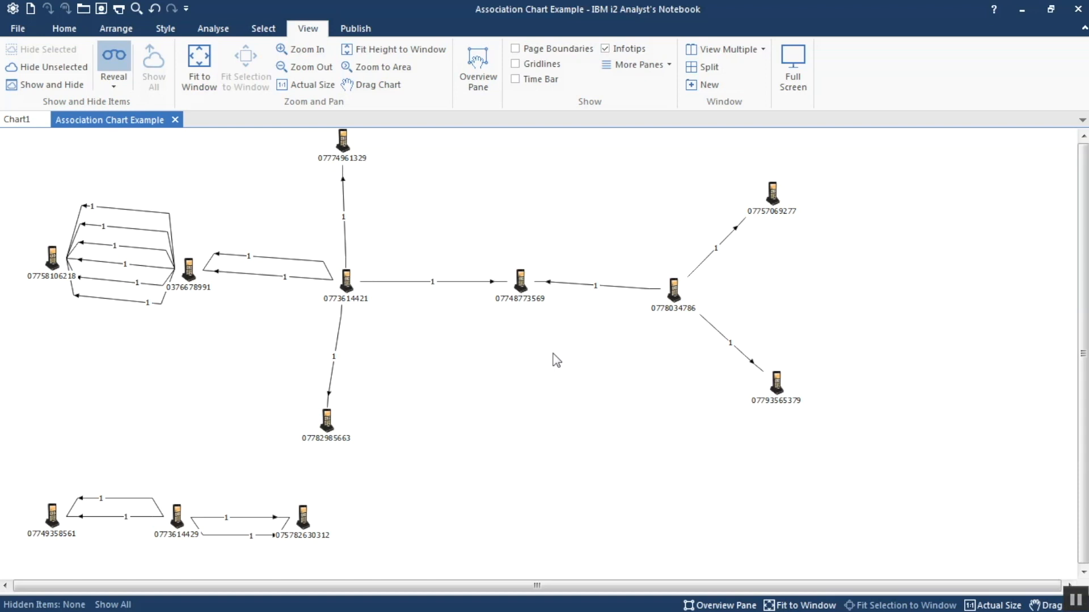
# Select all items on the association chart with Ctrl+A
pyautogui.press('ctrl+a')
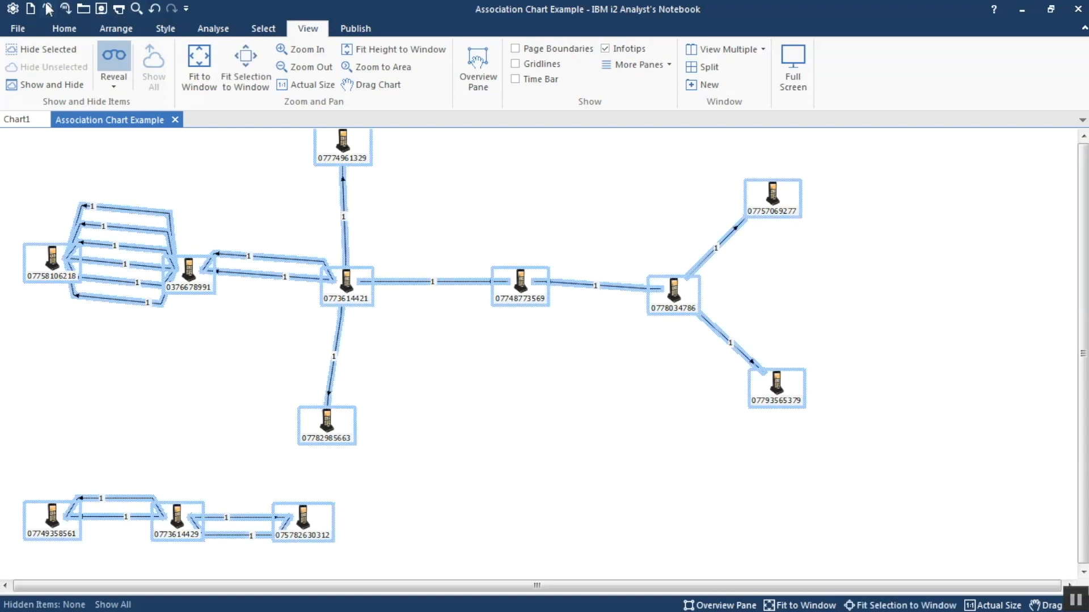
pyautogui.moveTo(63, 9)
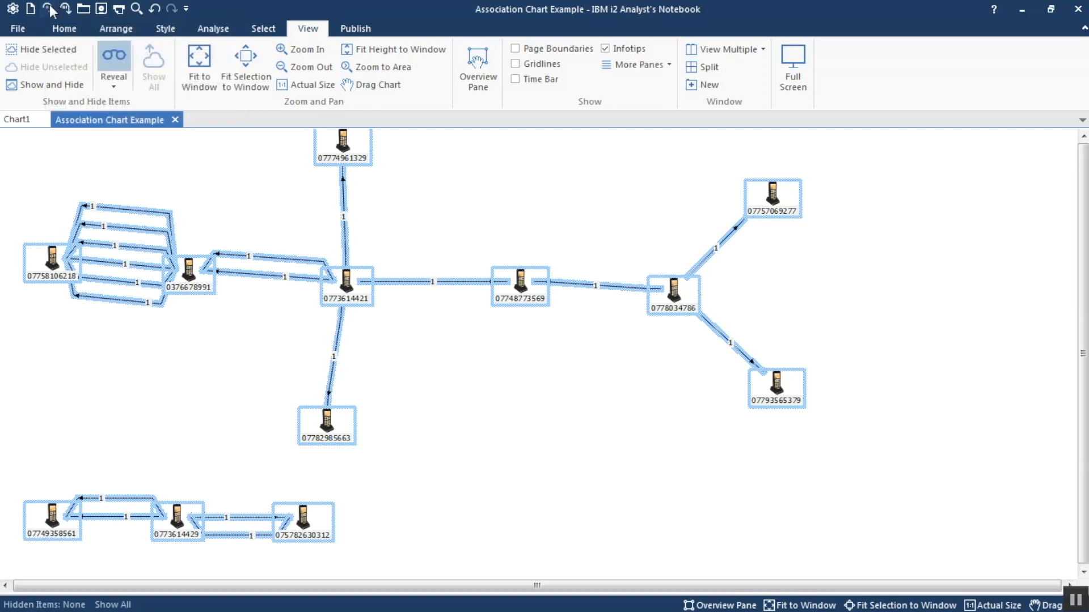
pyautogui.moveTo(64, 9)
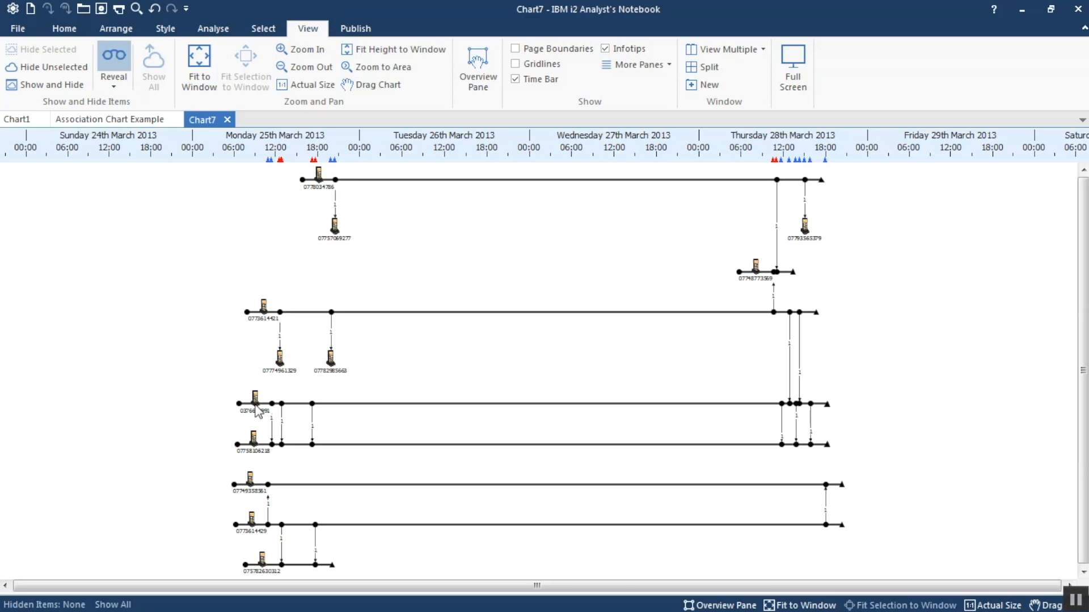
pyautogui.click(254, 405)
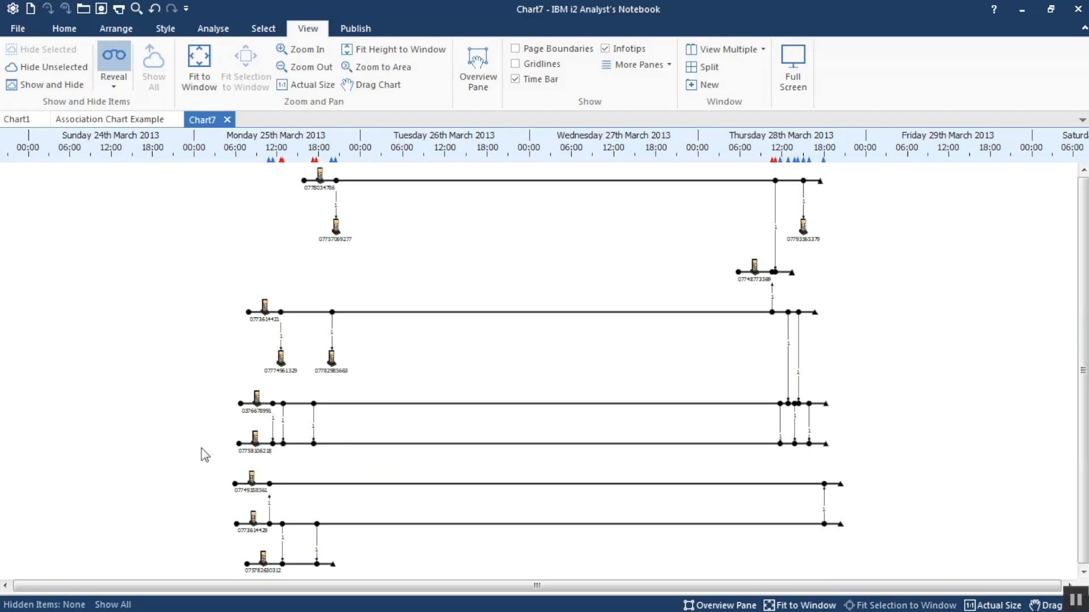
pyautogui.click(252, 517)
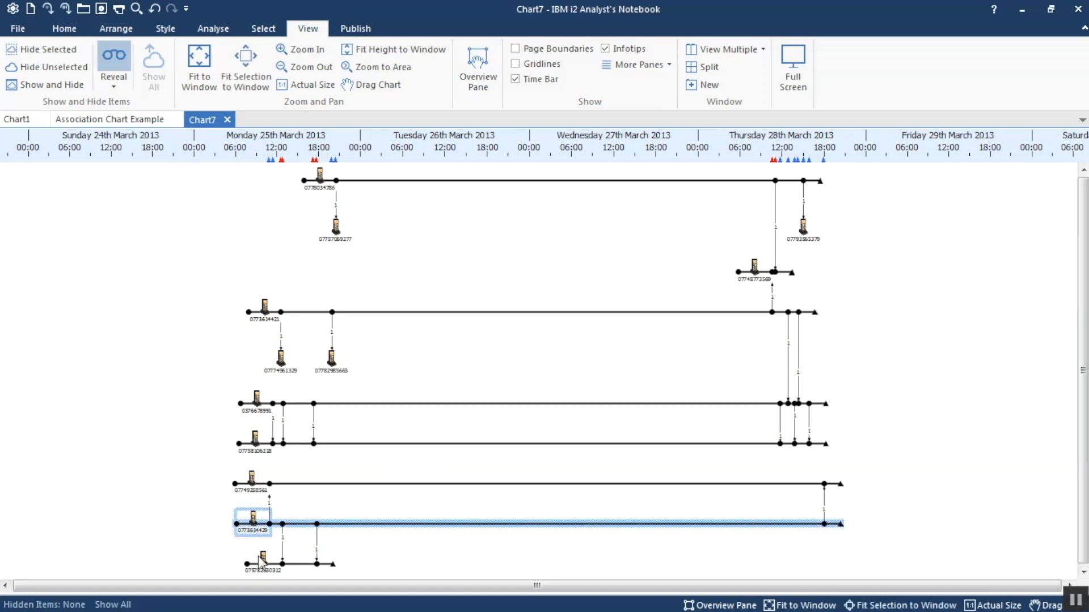
pyautogui.click(262, 559)
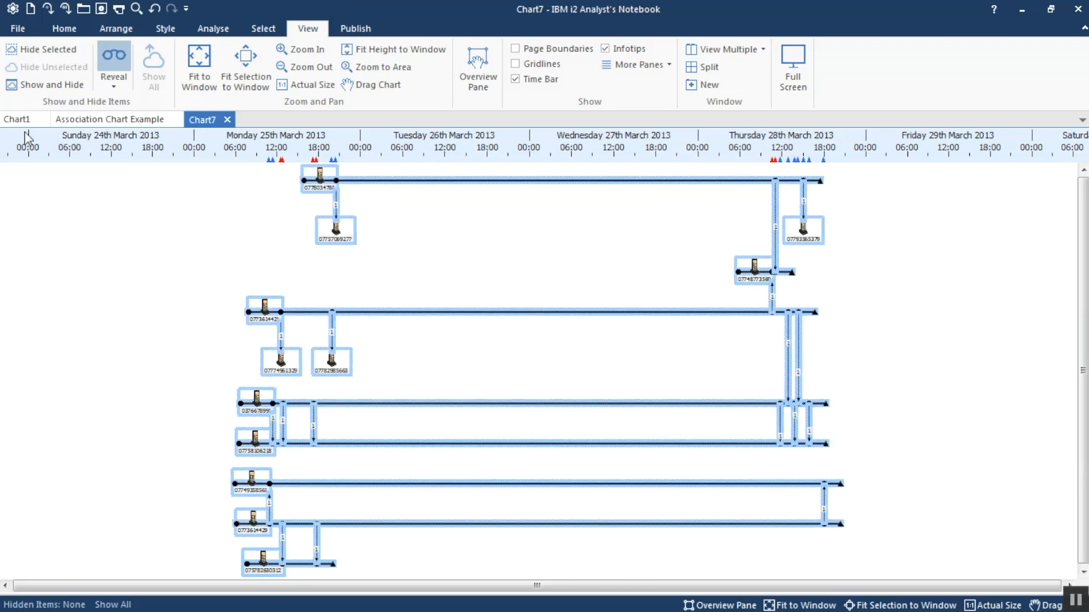
pyautogui.moveTo(50, 9)
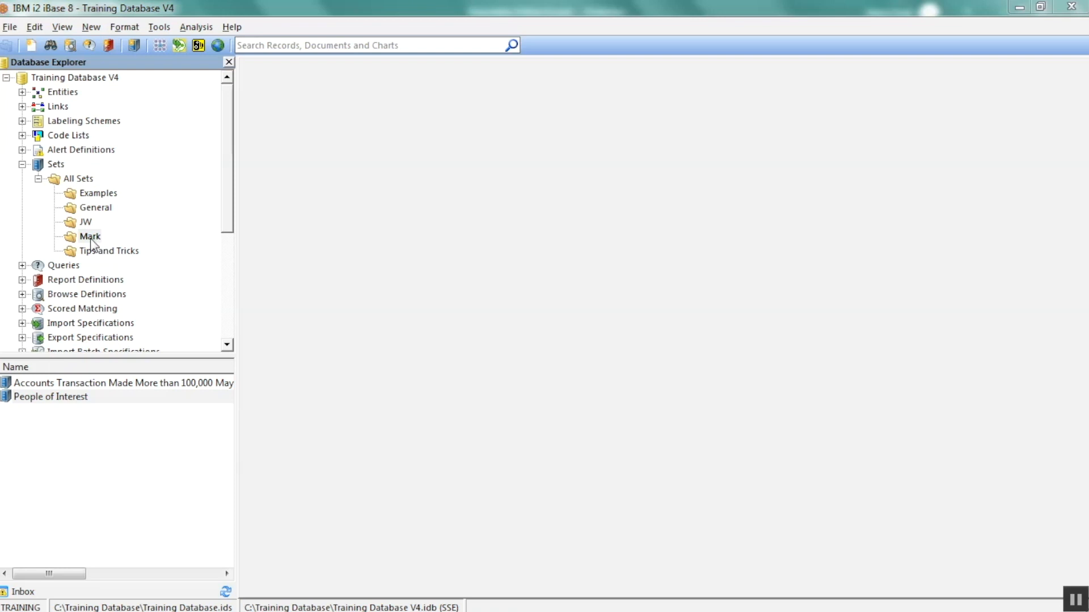
# Select the People of Interest set in the Mark folder
pyautogui.click(51, 396)
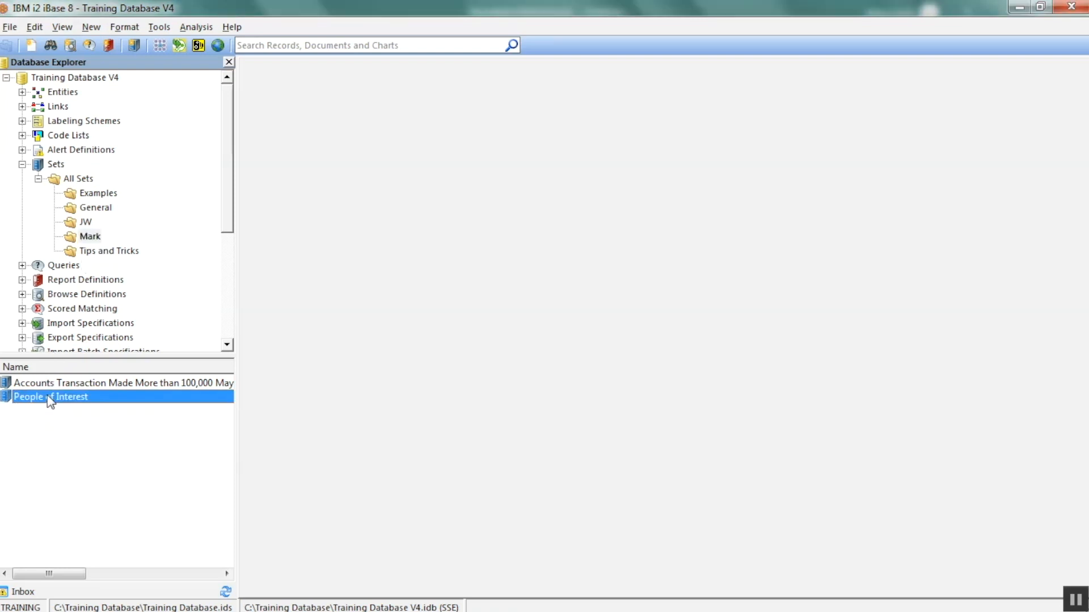
# Open the People of Interest set to view its four person records
pyautogui.doubleClick(50, 397)
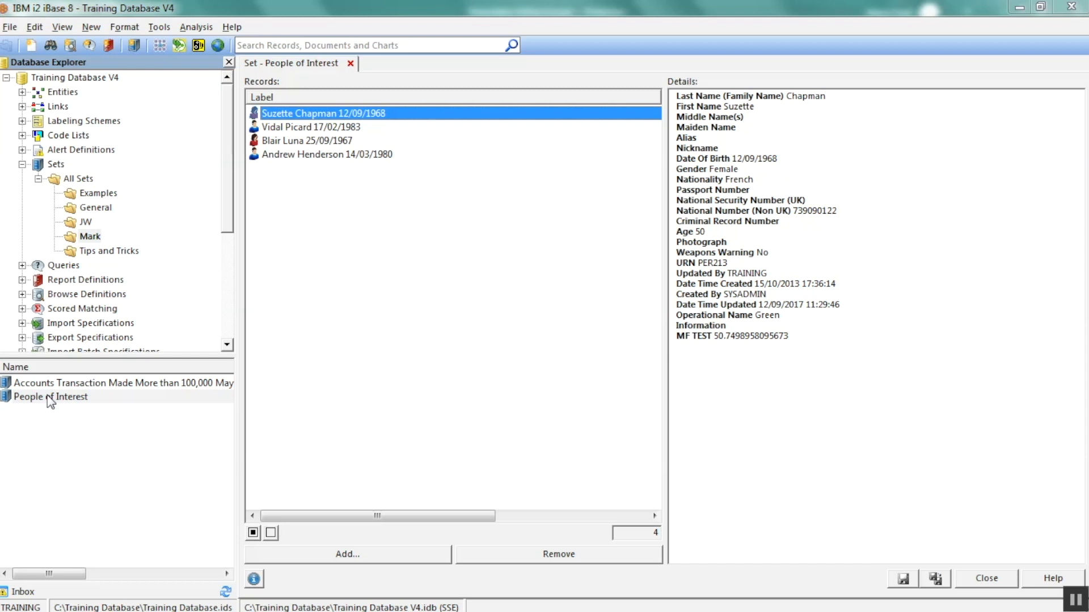
pyautogui.moveTo(172, 146)
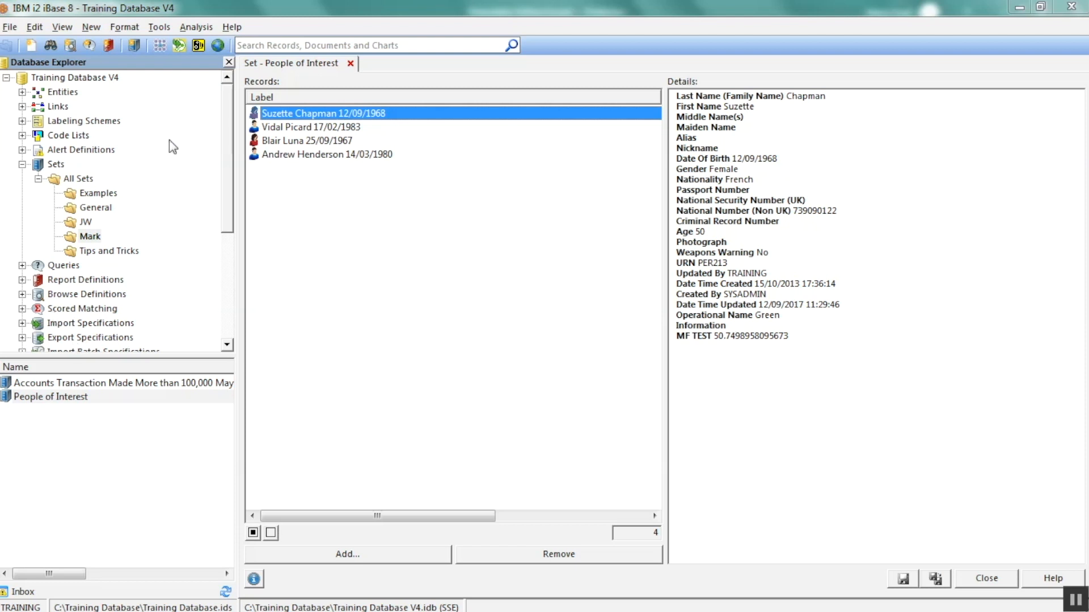
# Close the People of Interest set and list the Mark category's sets again
pyautogui.click(351, 63)
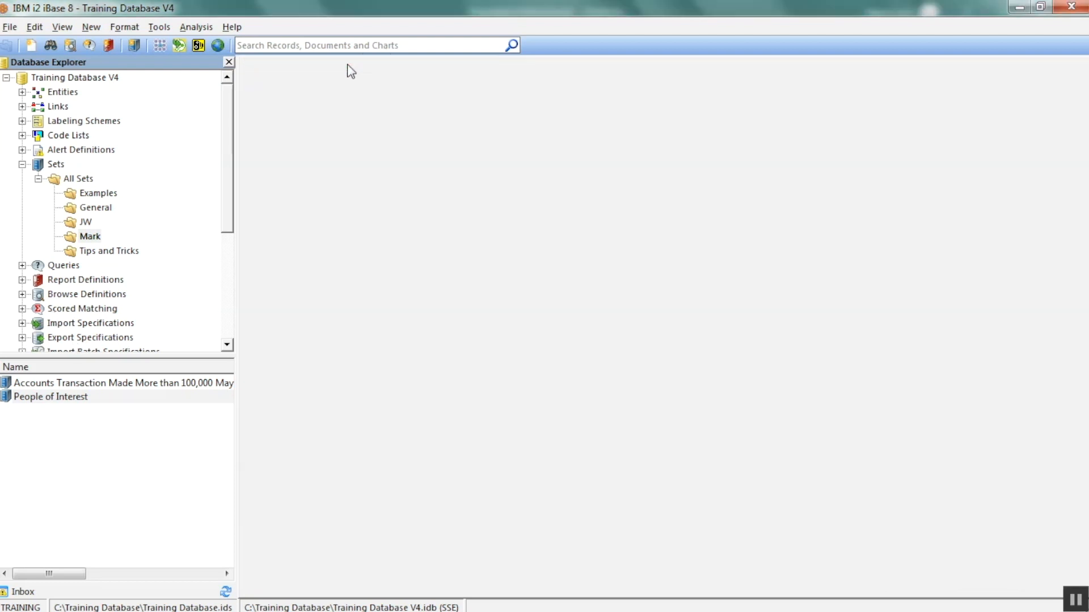
pyautogui.moveTo(96, 214)
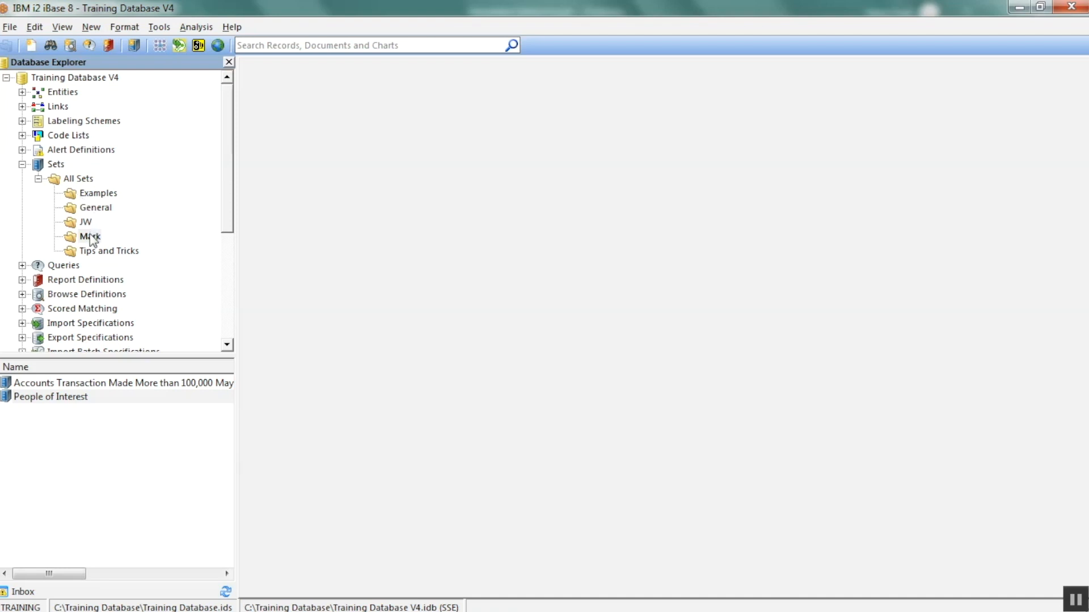
pyautogui.click(89, 236)
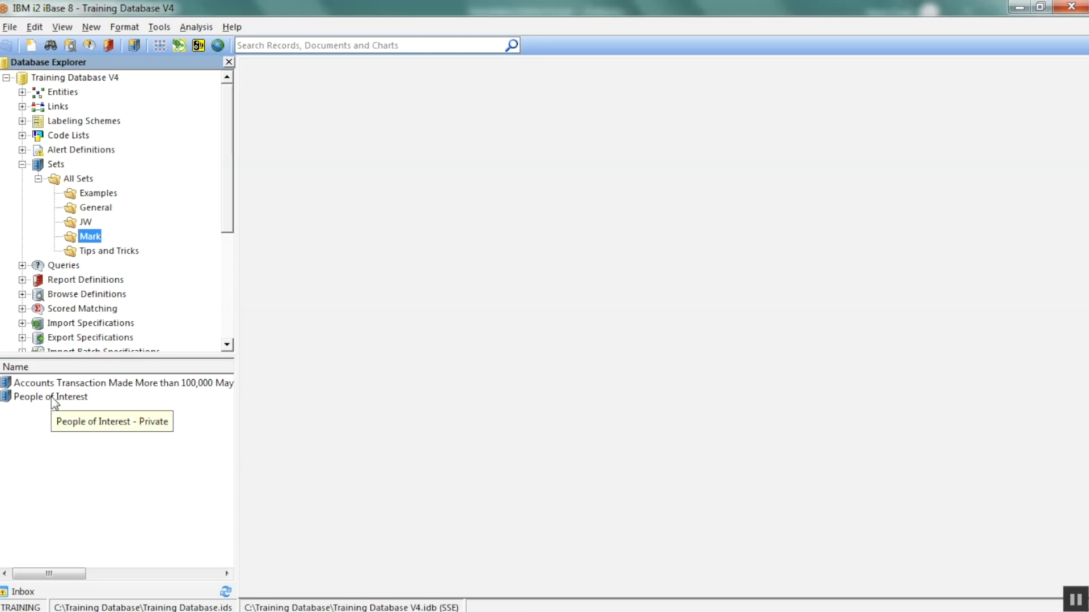
# Categorize People of Interest under Tips and Tricks, restricted to the Newsletter Team group
pyautogui.rightClick(50, 396)
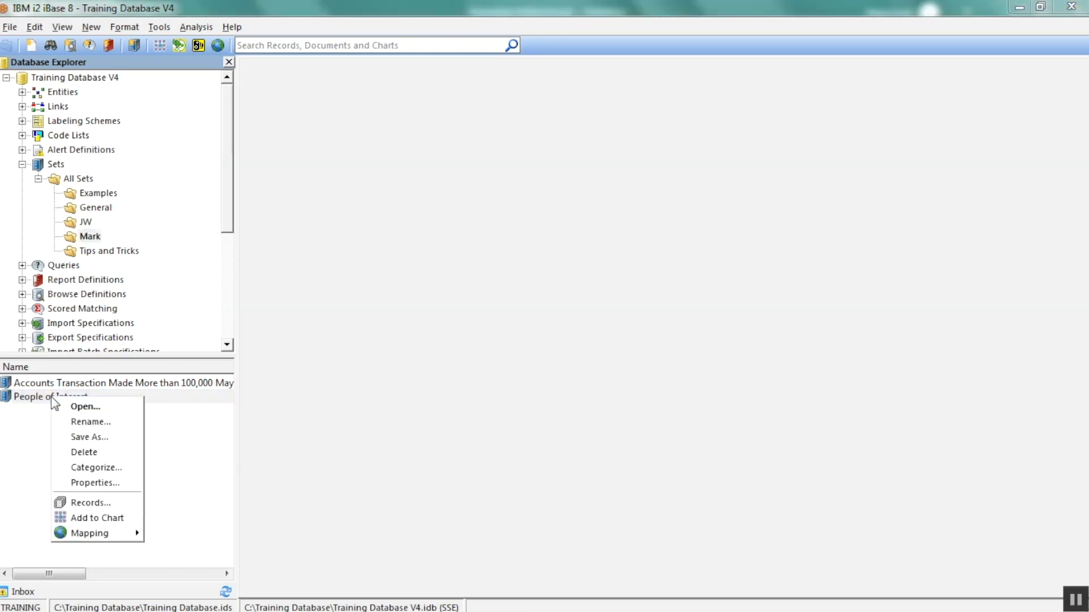
pyautogui.moveTo(96, 467)
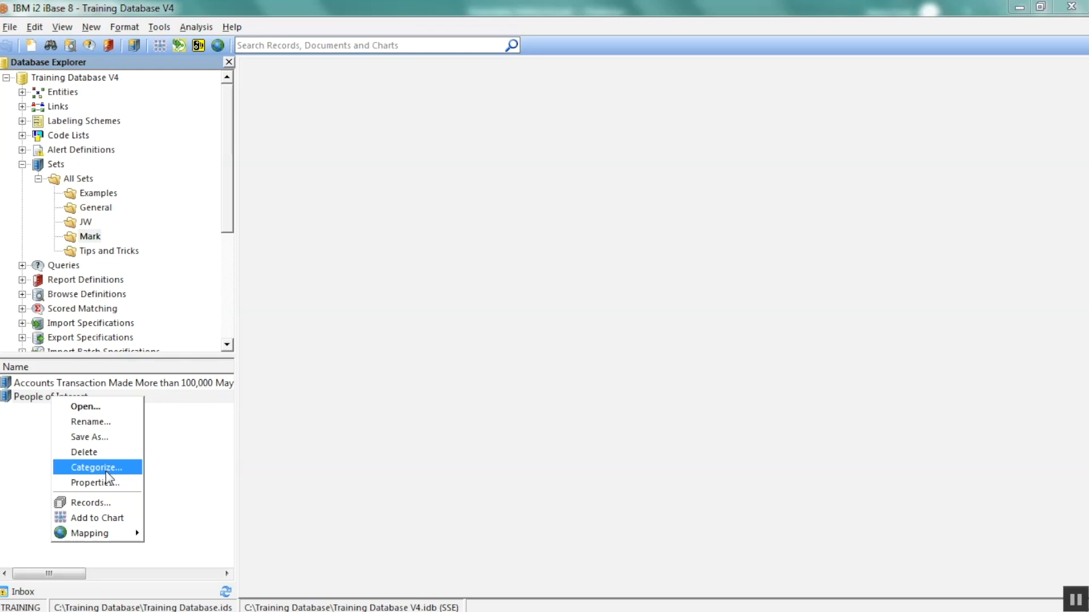
pyautogui.click(96, 467)
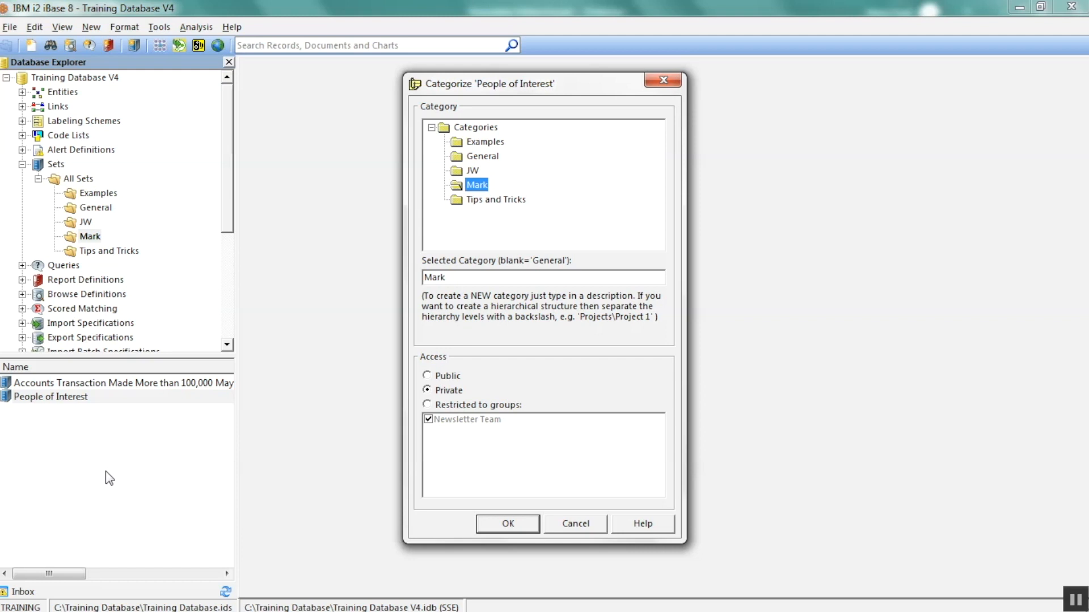
pyautogui.moveTo(507, 208)
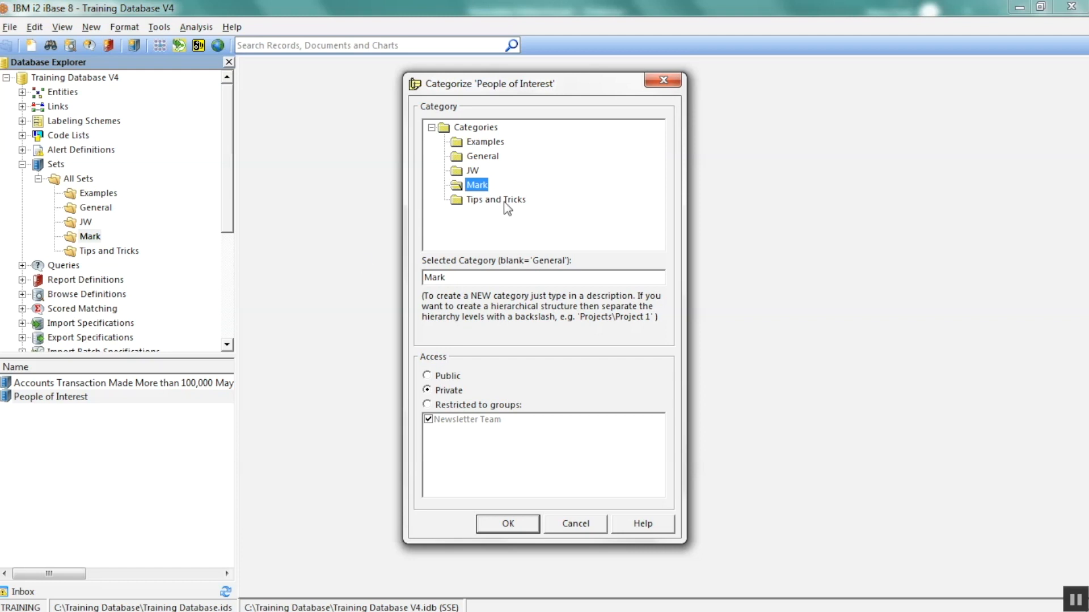
pyautogui.click(495, 199)
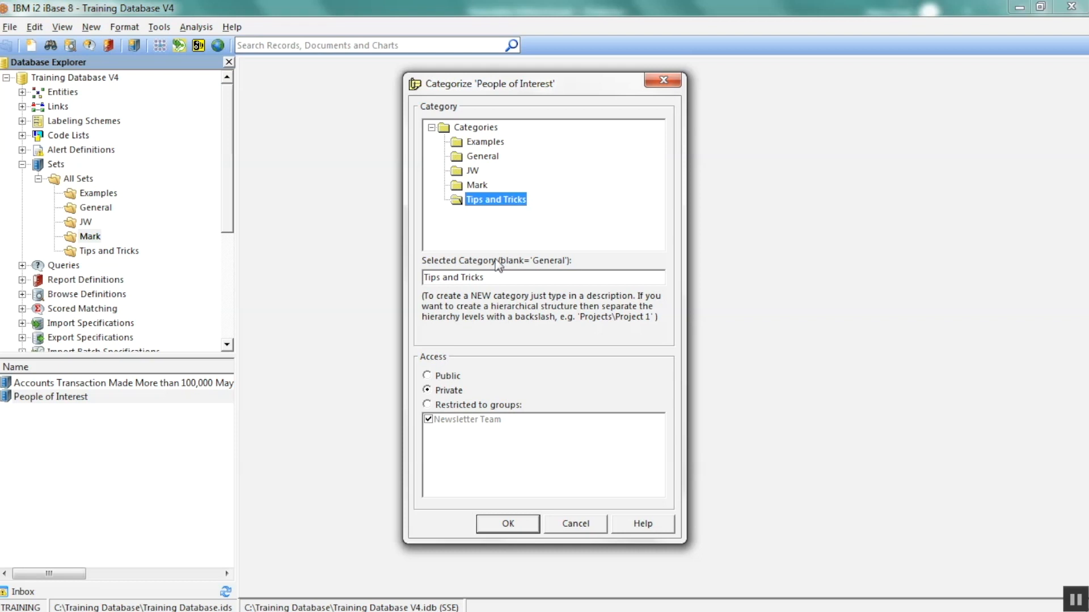
pyautogui.moveTo(499, 309)
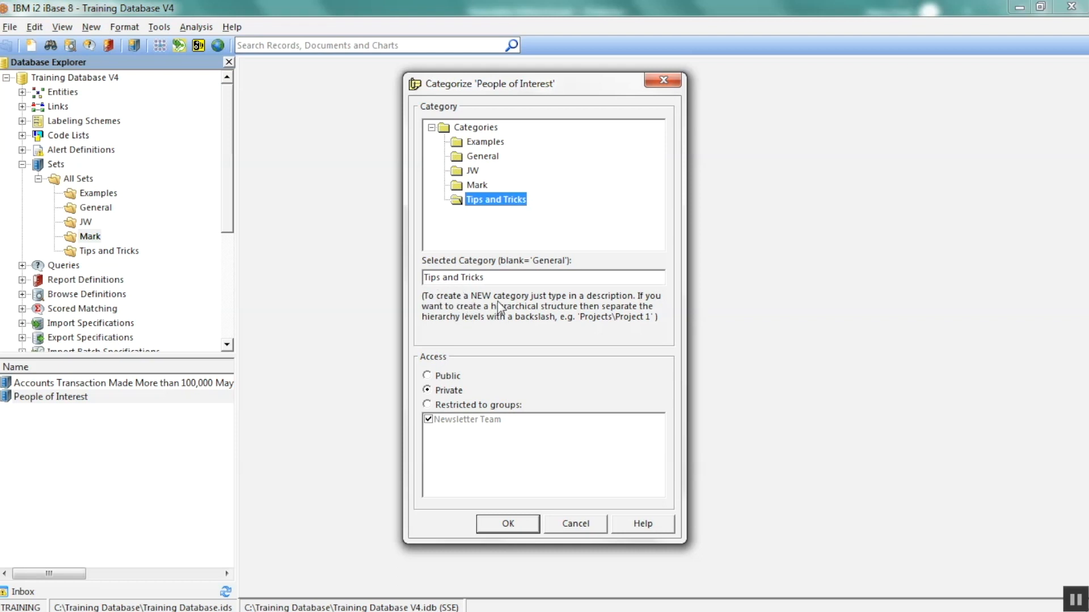
pyautogui.moveTo(409, 286)
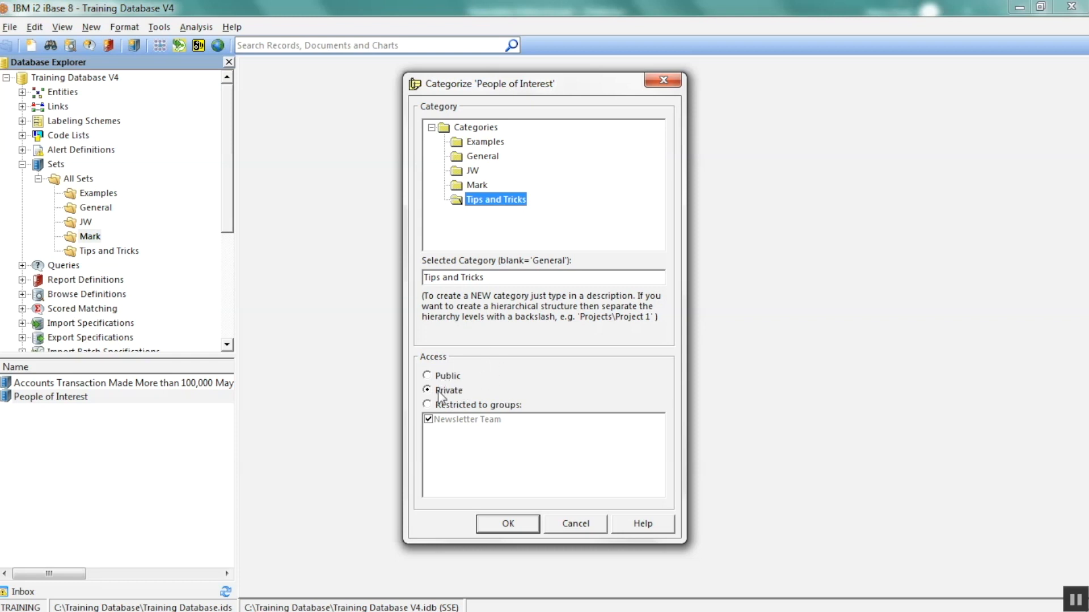
pyautogui.click(427, 376)
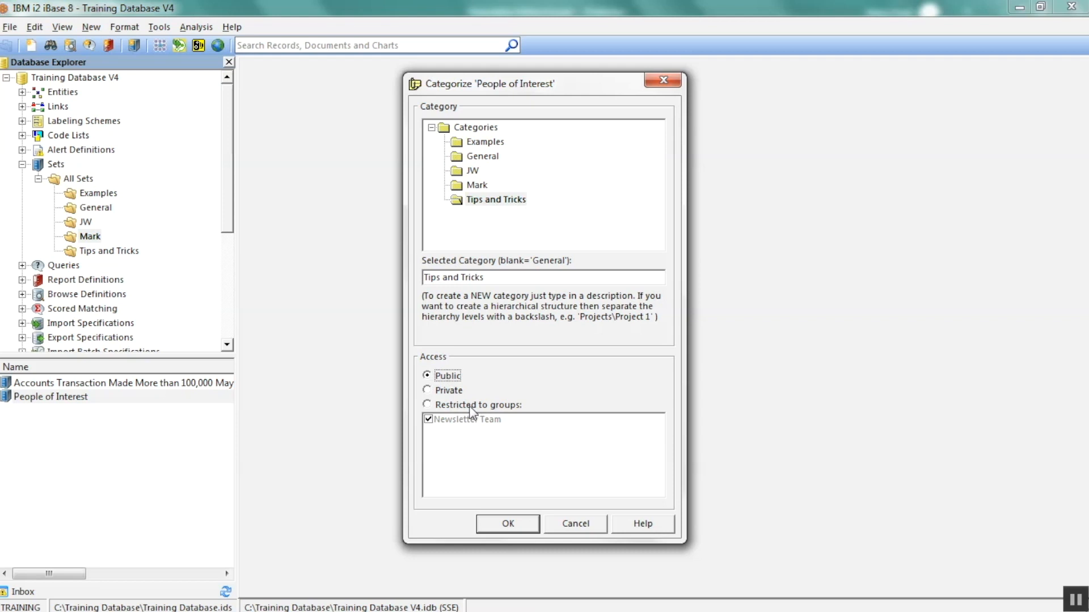
pyautogui.click(427, 405)
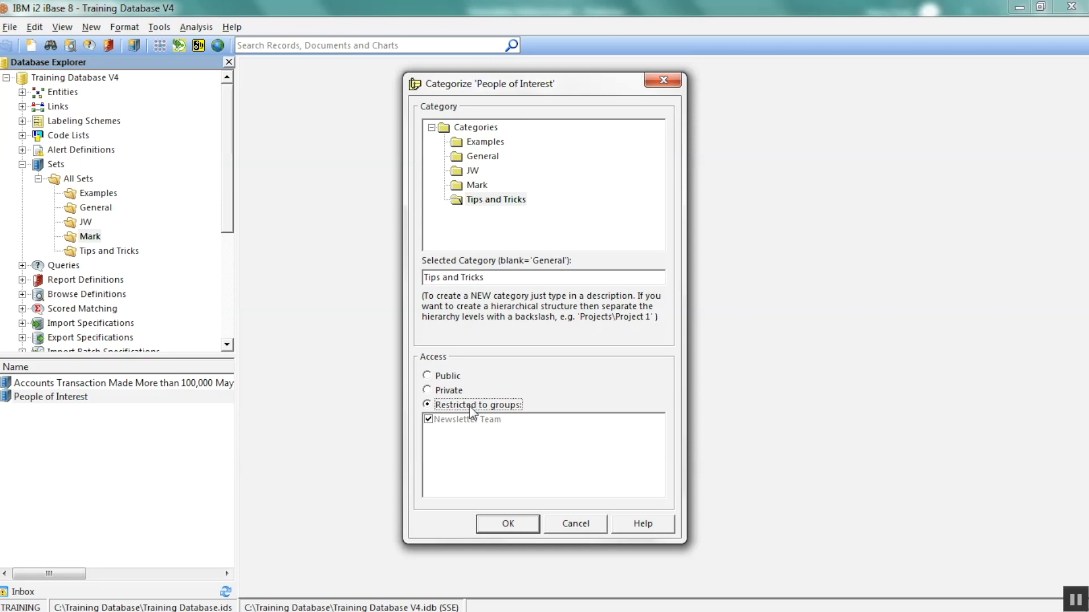
pyautogui.moveTo(476, 422)
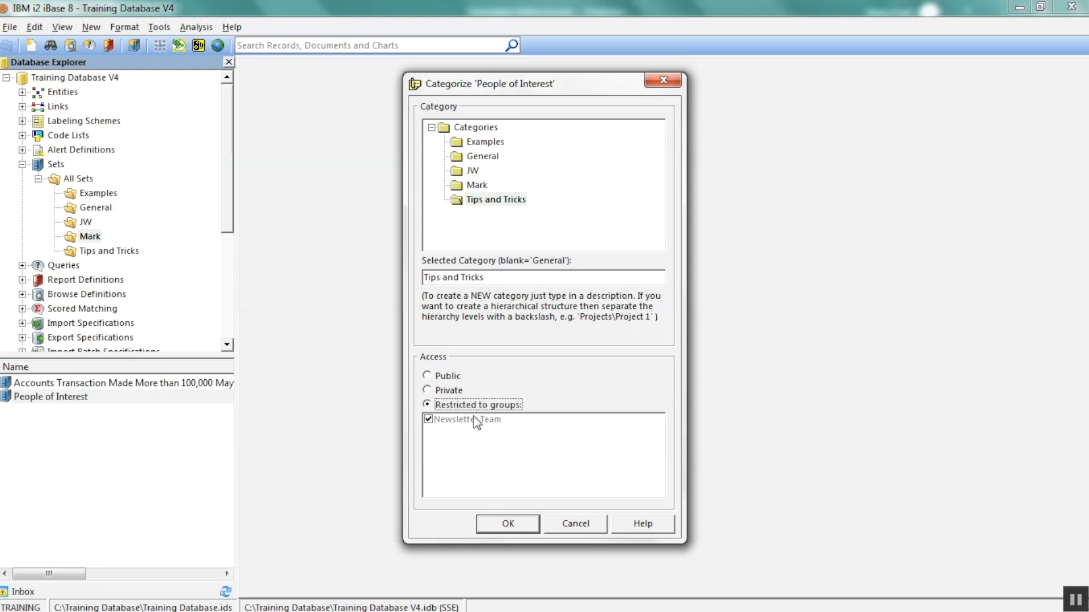
pyautogui.moveTo(477, 425)
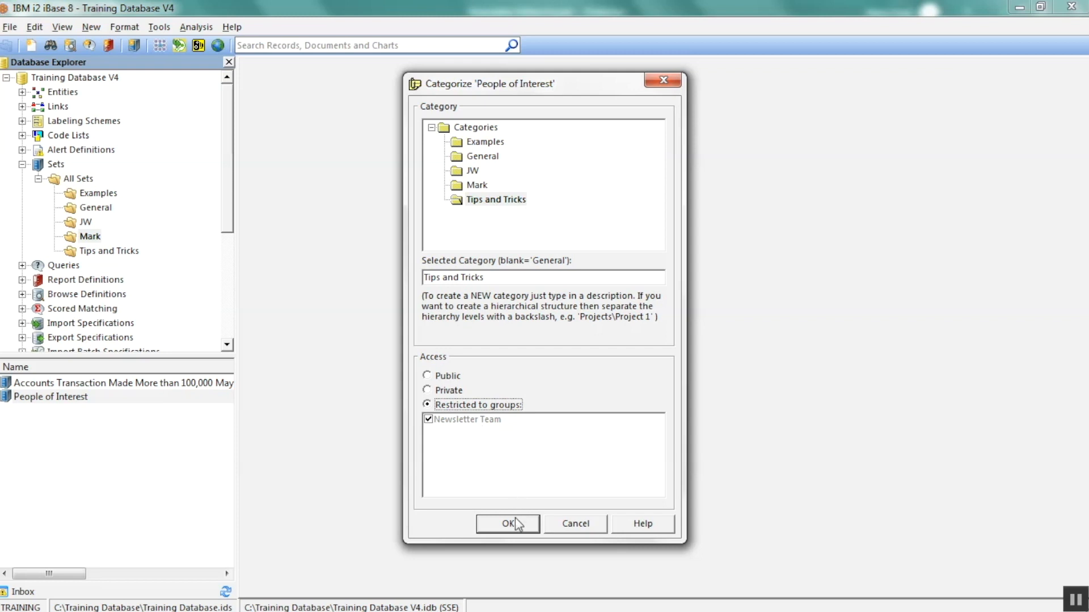
# Confirm the category change and view the sets now in Tips and Tricks
pyautogui.click(506, 523)
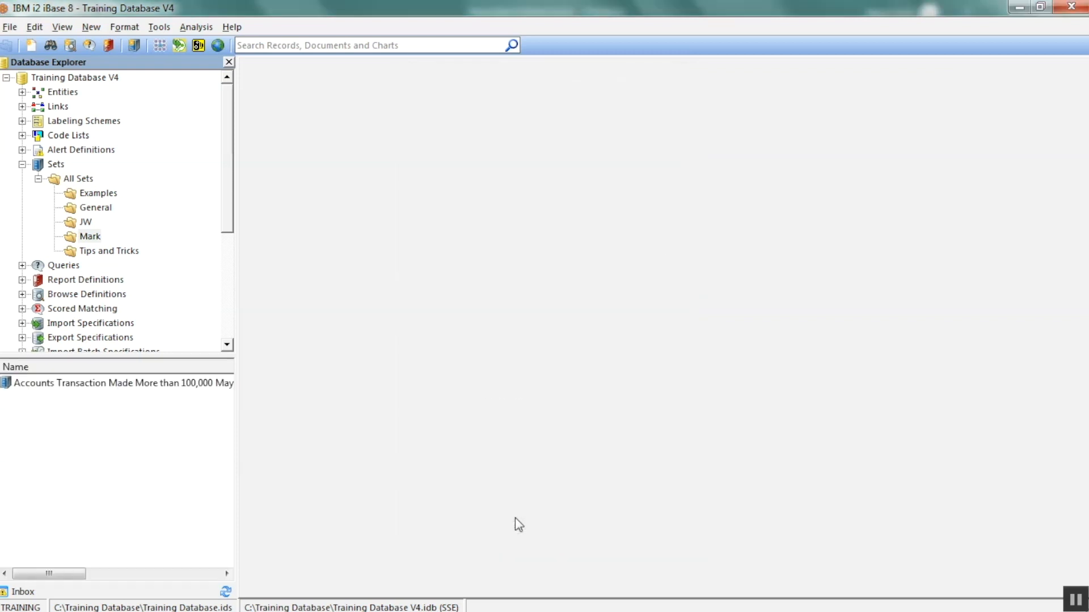
pyautogui.moveTo(131, 255)
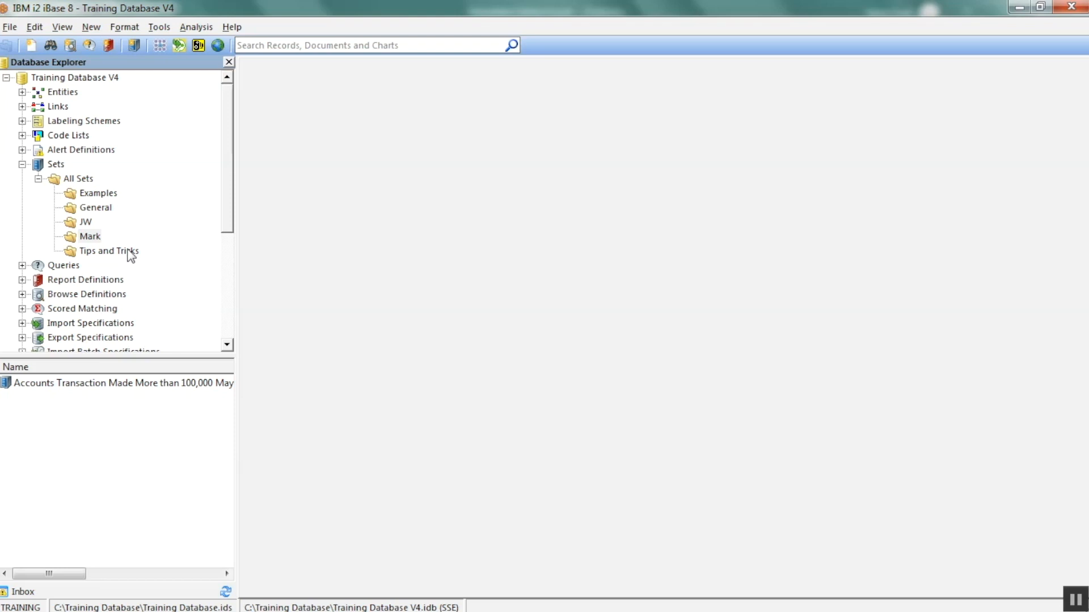
pyautogui.click(109, 251)
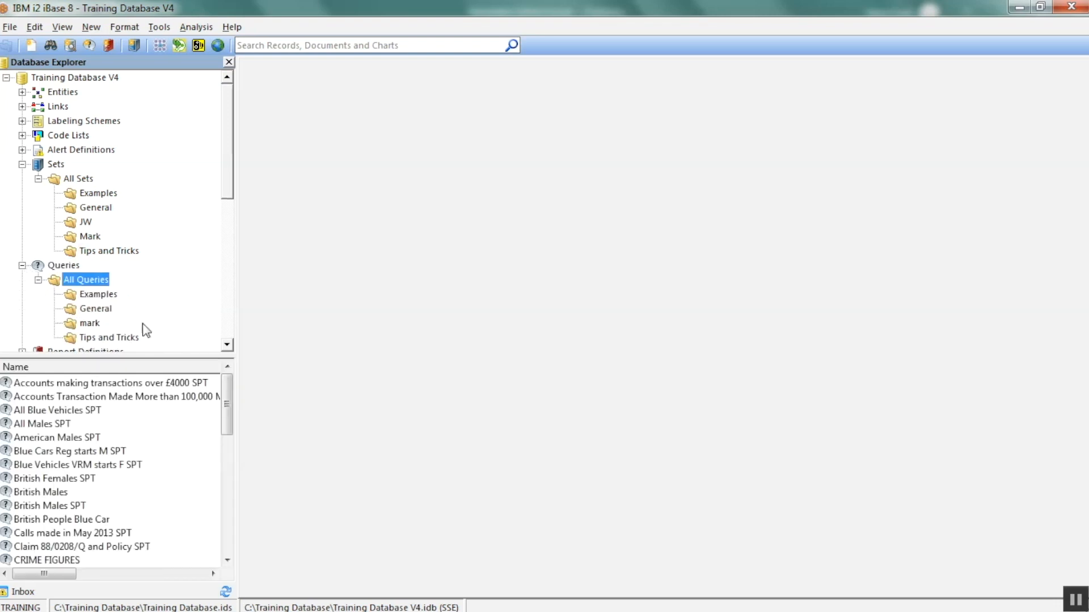
# Browse the Tips and Tricks and Mark queries, then open and cancel the Lerwick query's category settings
pyautogui.click(109, 337)
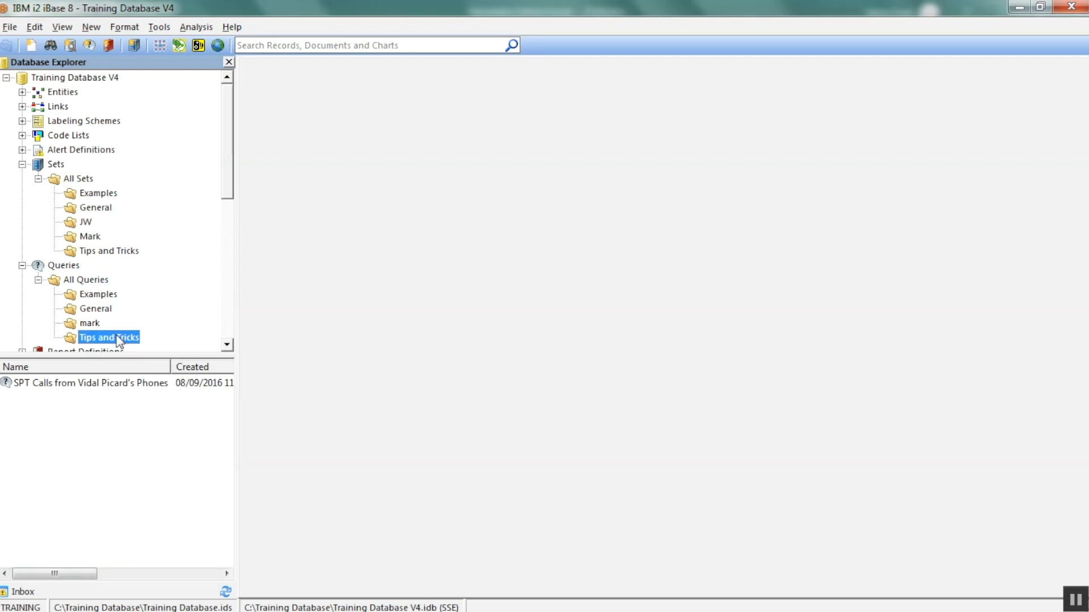
pyautogui.click(90, 323)
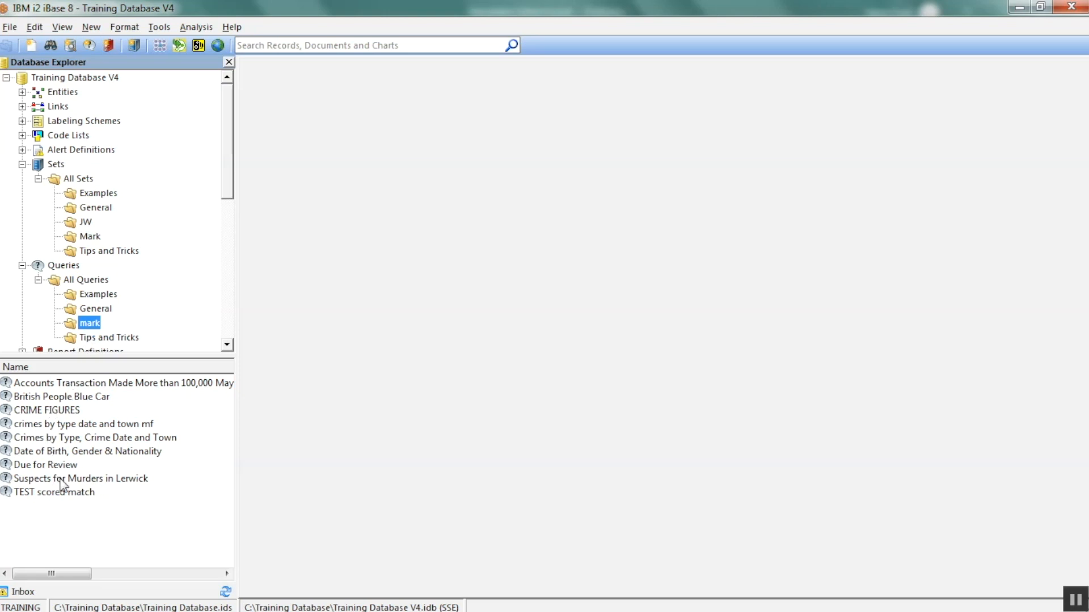
pyautogui.rightClick(89, 323)
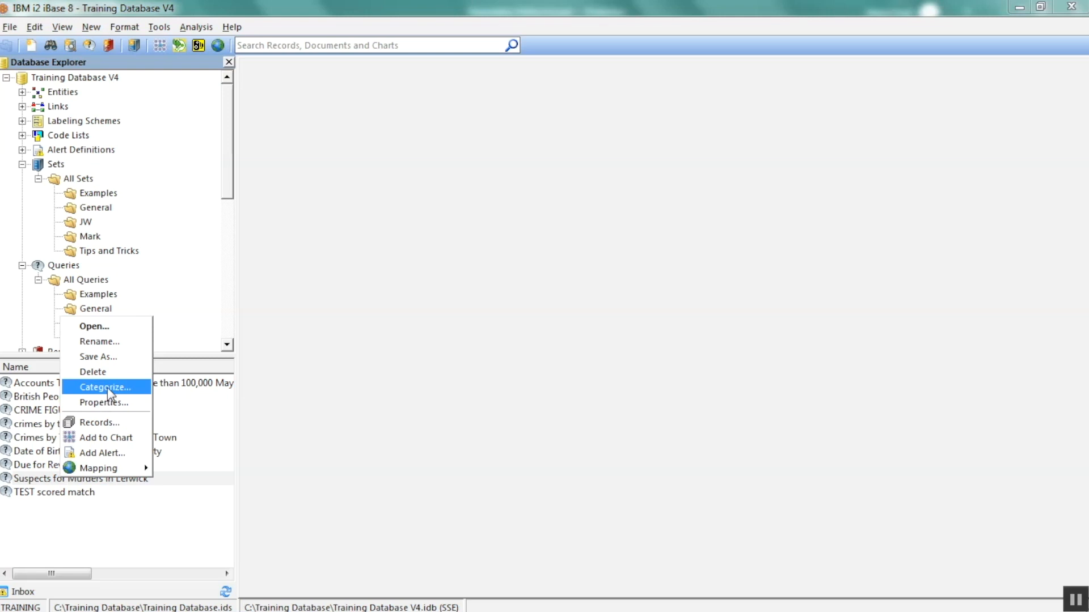
pyautogui.click(105, 387)
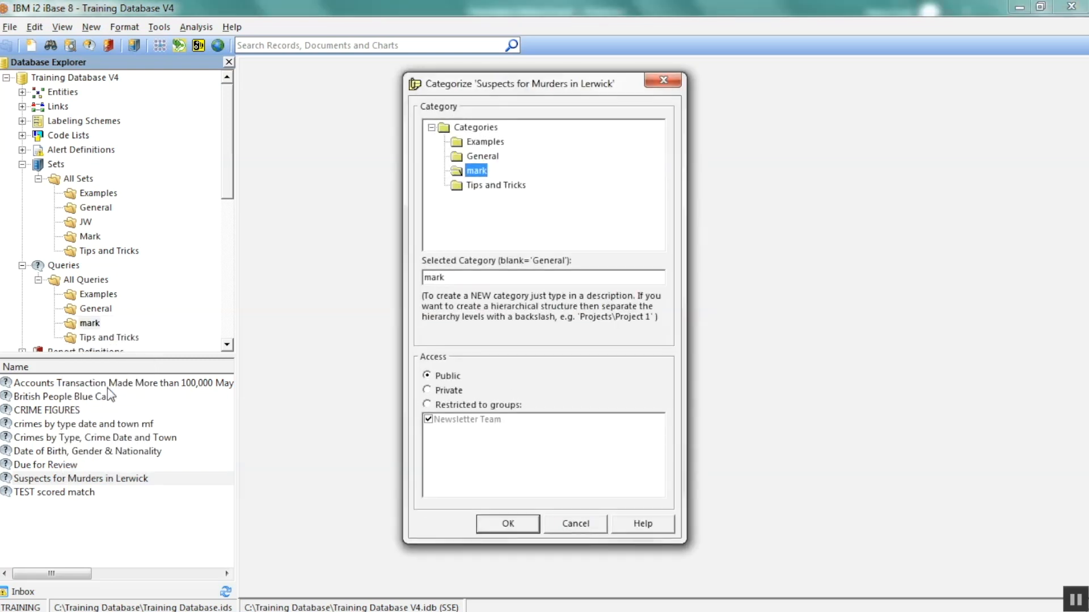
pyautogui.moveTo(587, 531)
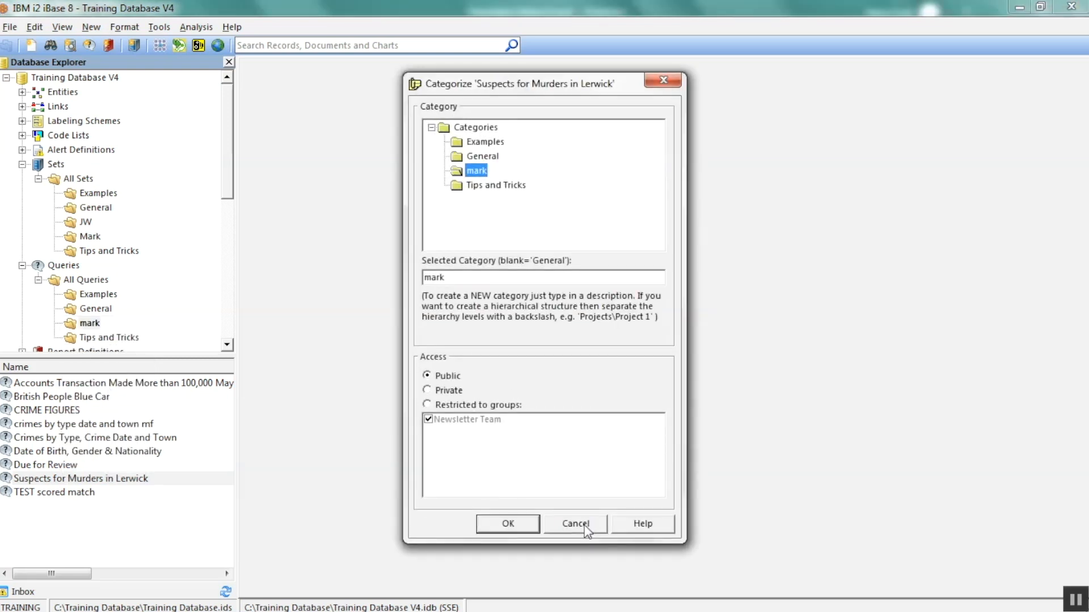
pyautogui.click(575, 524)
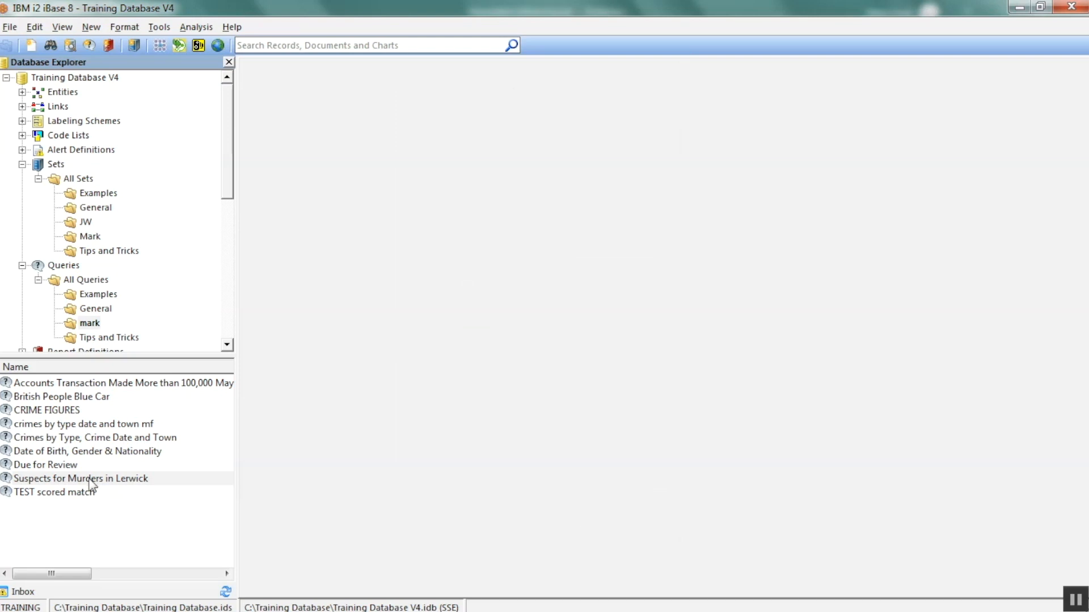
# Reopen the Lerwick query's category settings and set its access to restricted groups
pyautogui.rightClick(89, 323)
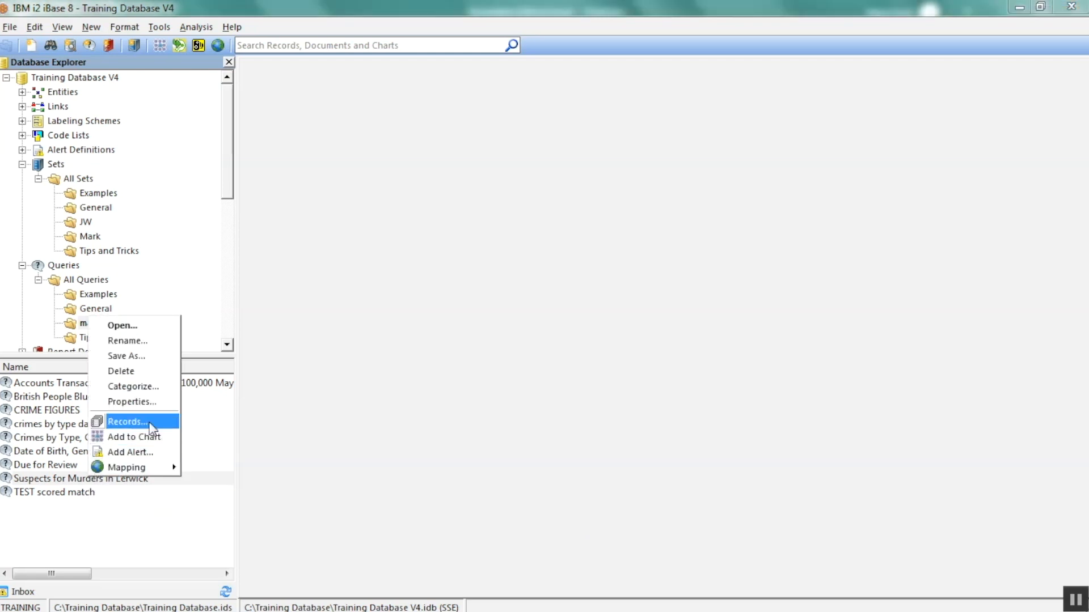
pyautogui.click(134, 387)
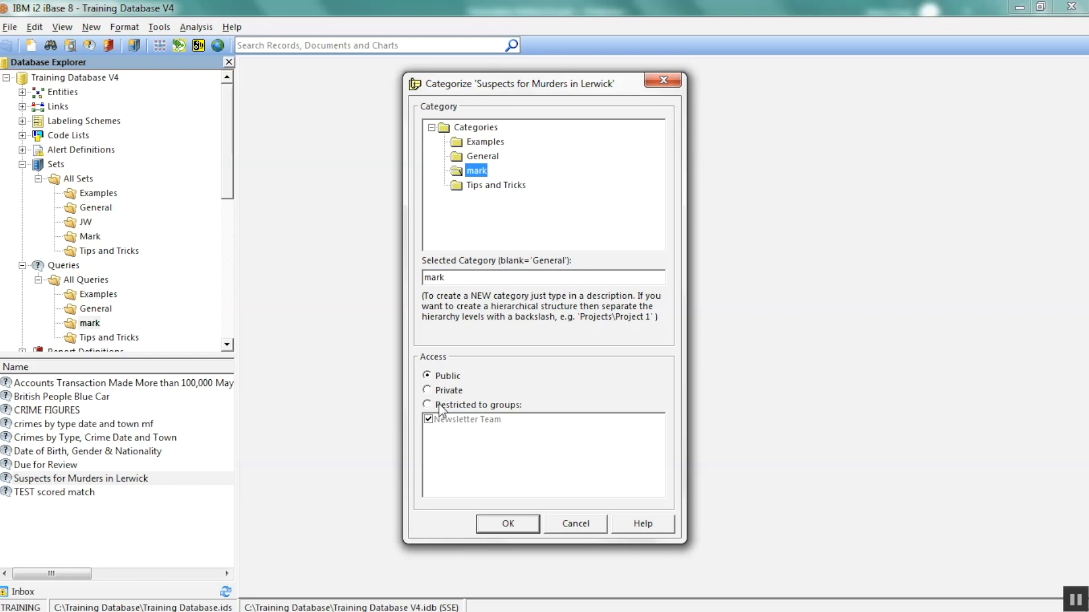
pyautogui.click(427, 405)
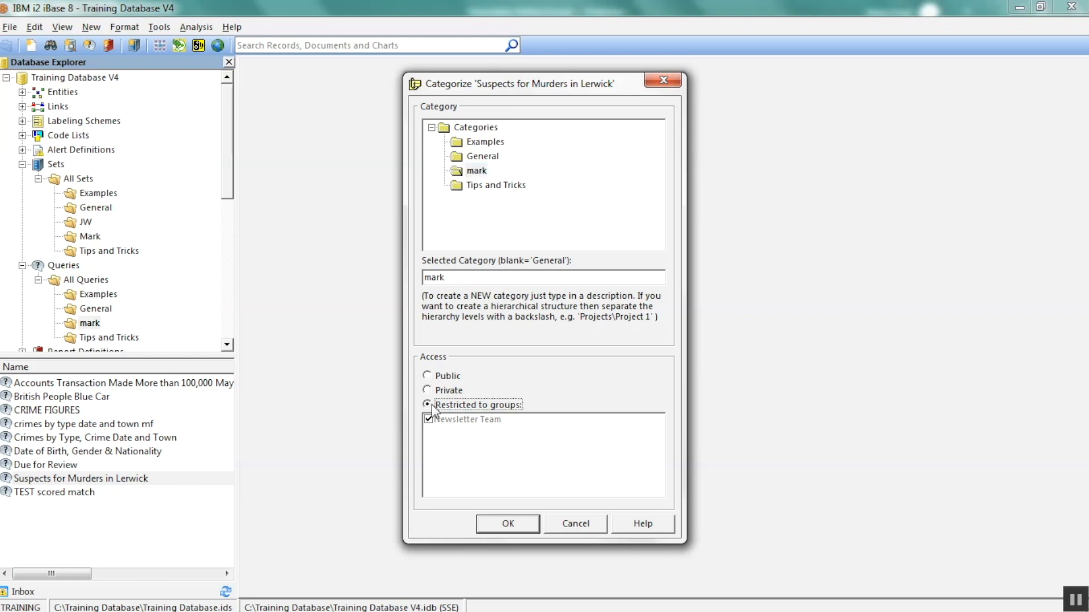
pyautogui.click(426, 375)
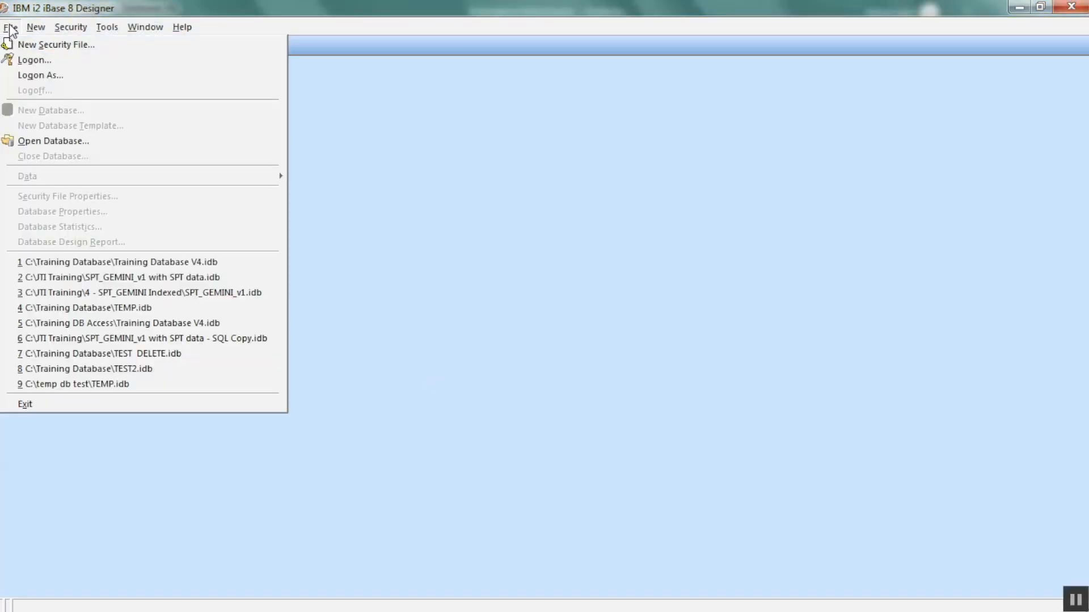
# Log on to Designer as administrator with the Training Database.ids security file
pyautogui.click(56, 44)
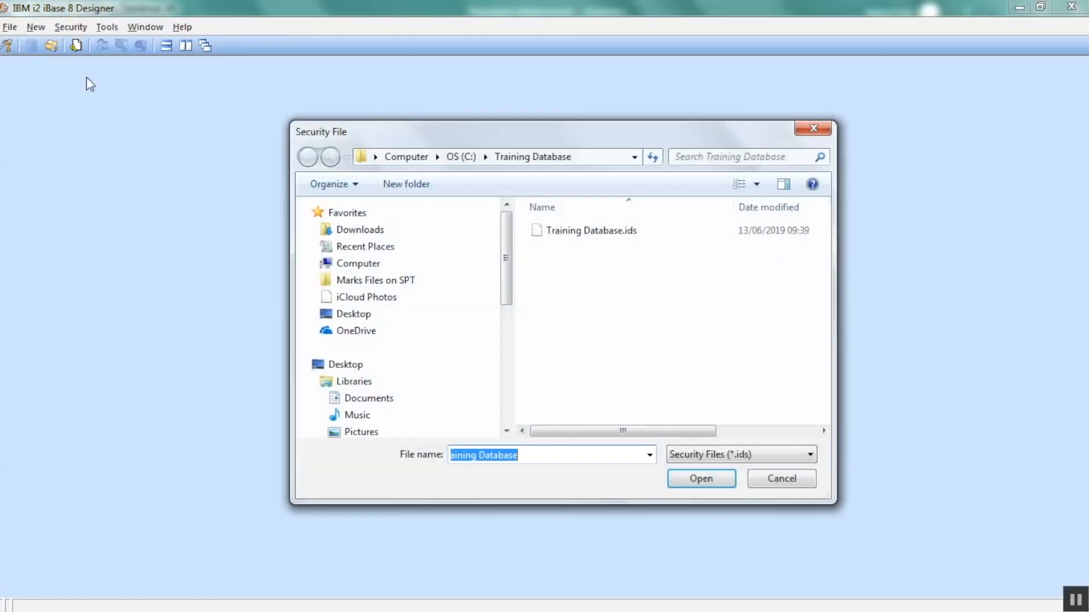
pyautogui.click(700, 479)
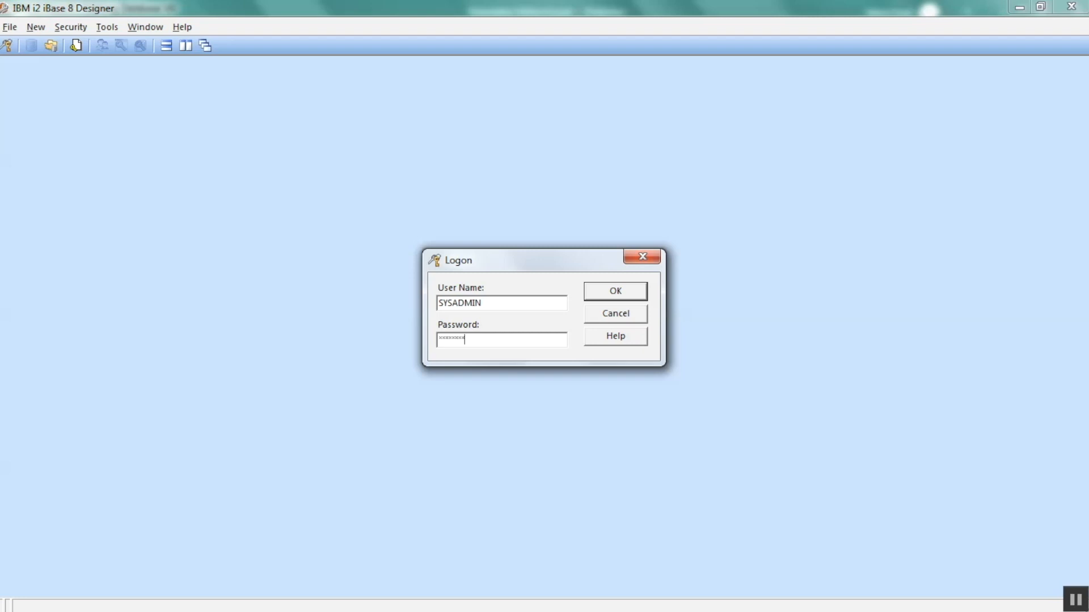
pyautogui.click(613, 290)
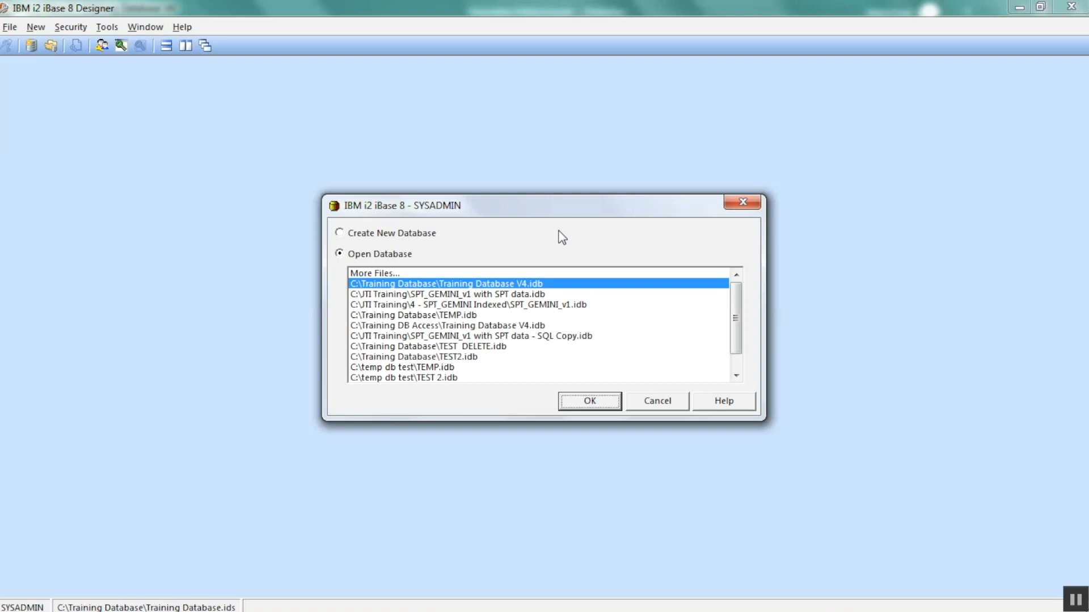
pyautogui.moveTo(665, 401)
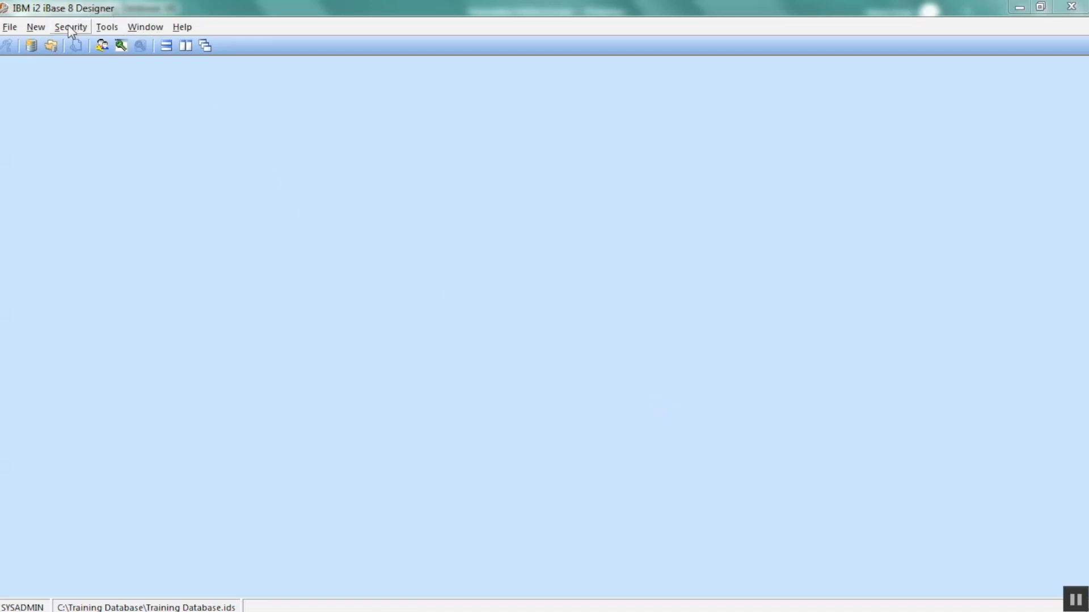
# In Security Manager's Groups, expand Folder Object Control to show Newsletter Team's members
pyautogui.click(70, 27)
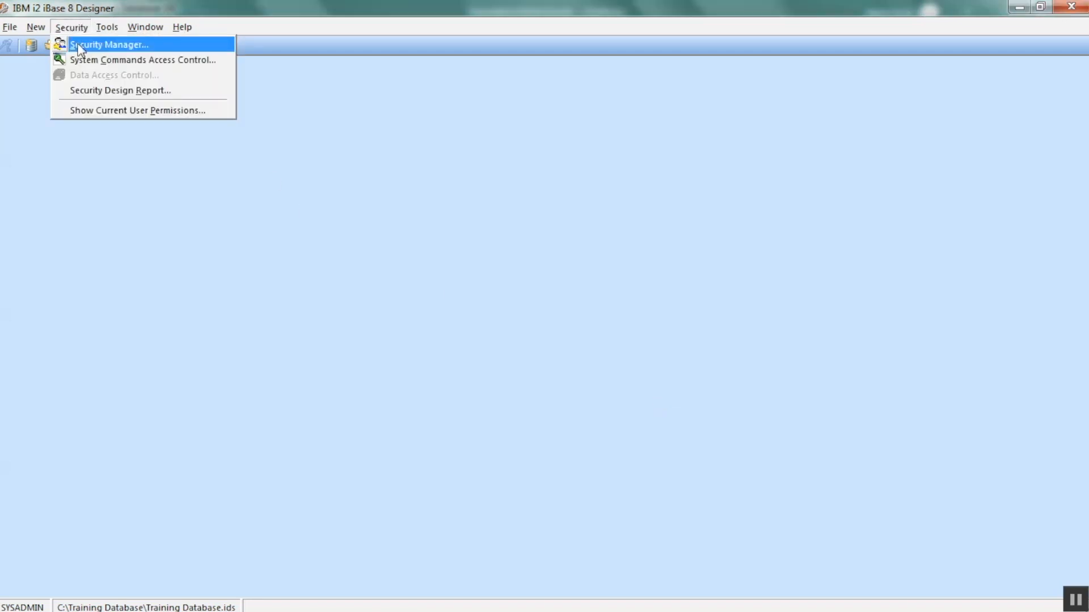
pyautogui.click(109, 44)
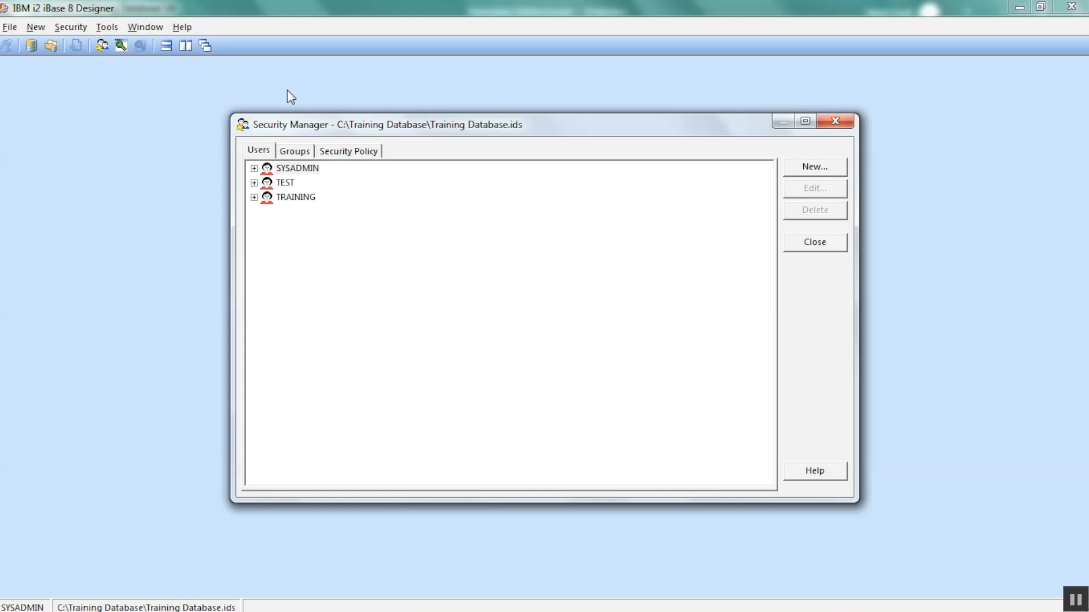
pyautogui.click(294, 151)
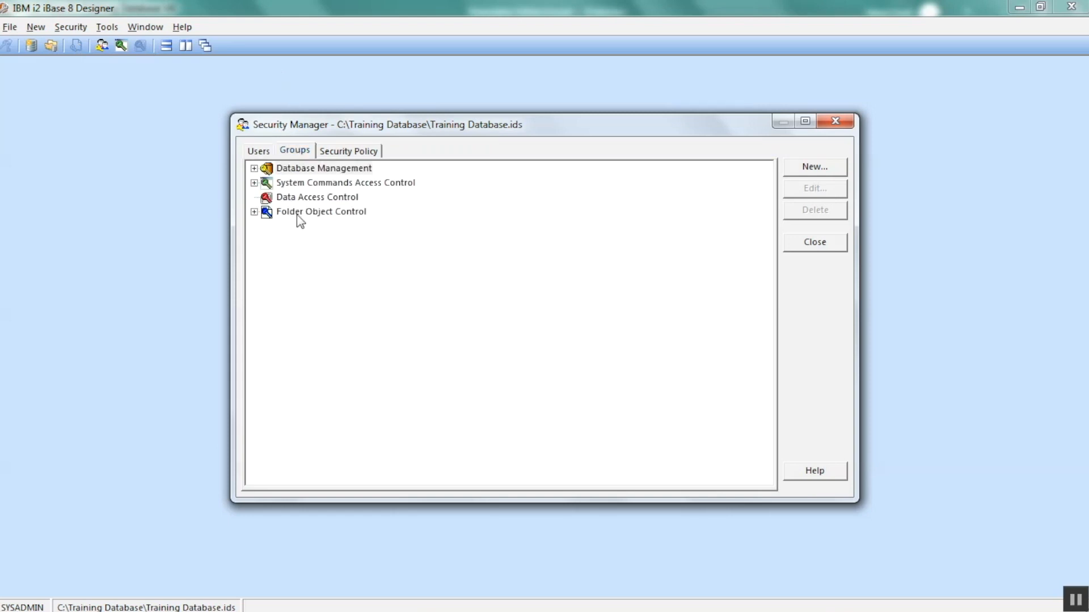
pyautogui.click(254, 211)
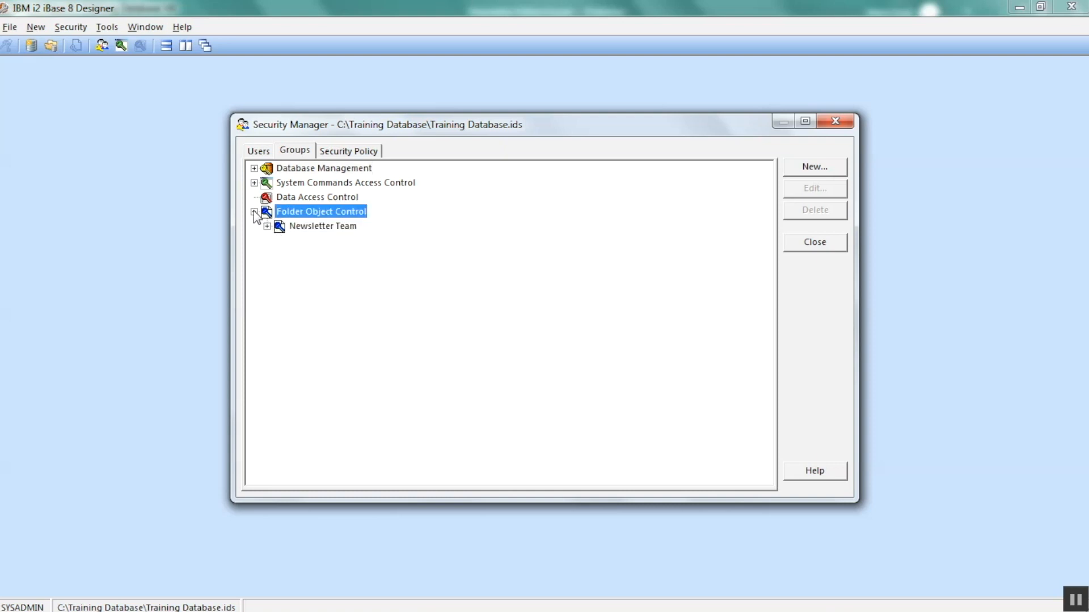
pyautogui.click(255, 212)
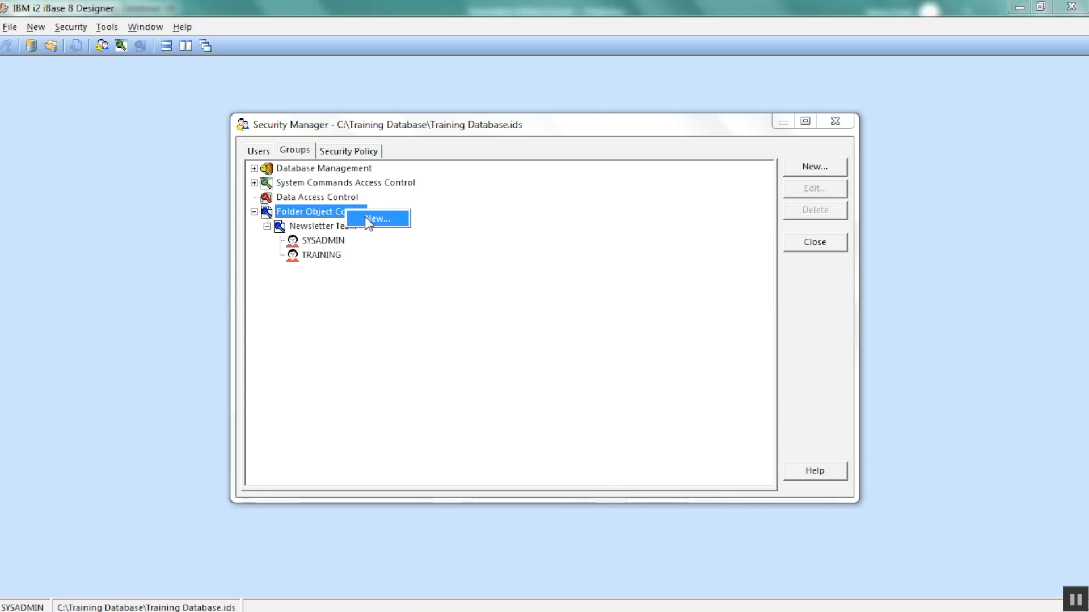
# Start a new Folder Object Control group named 'Name' and tick its users
pyautogui.click(377, 218)
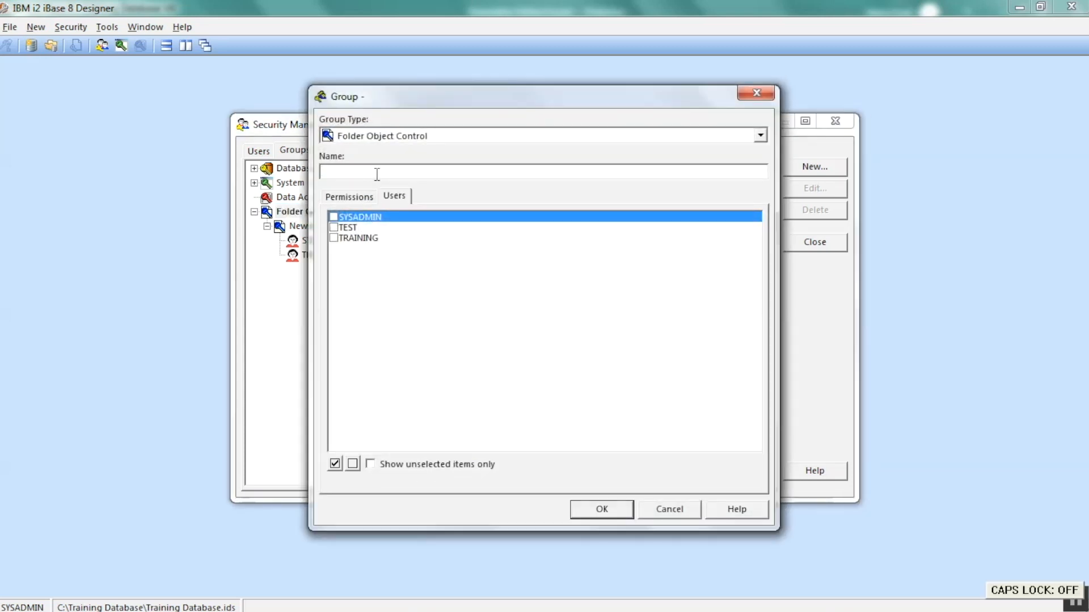
pyautogui.write('Name')
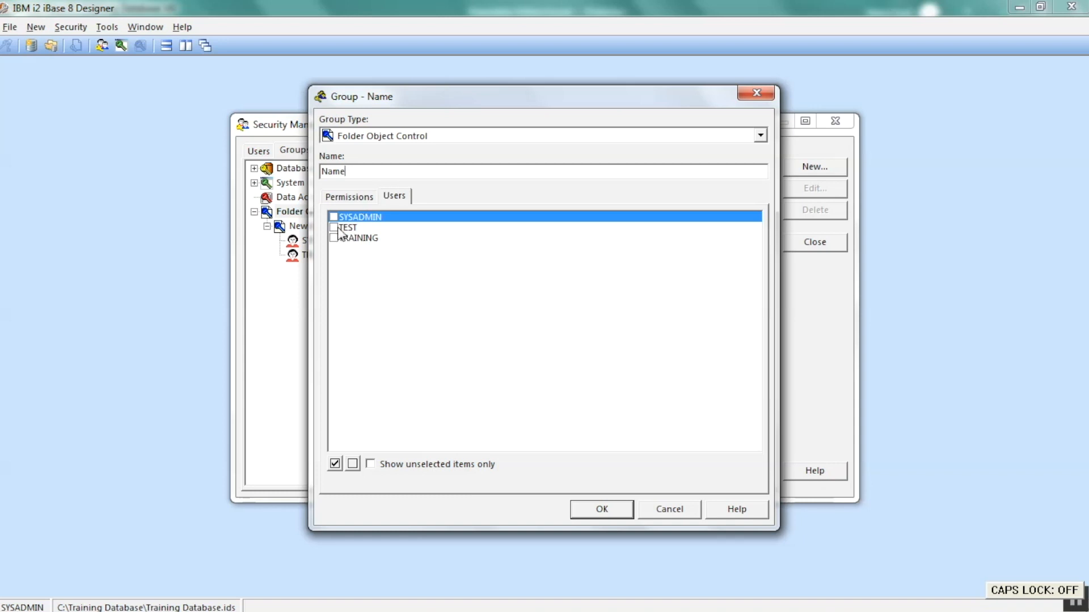
pyautogui.click(333, 237)
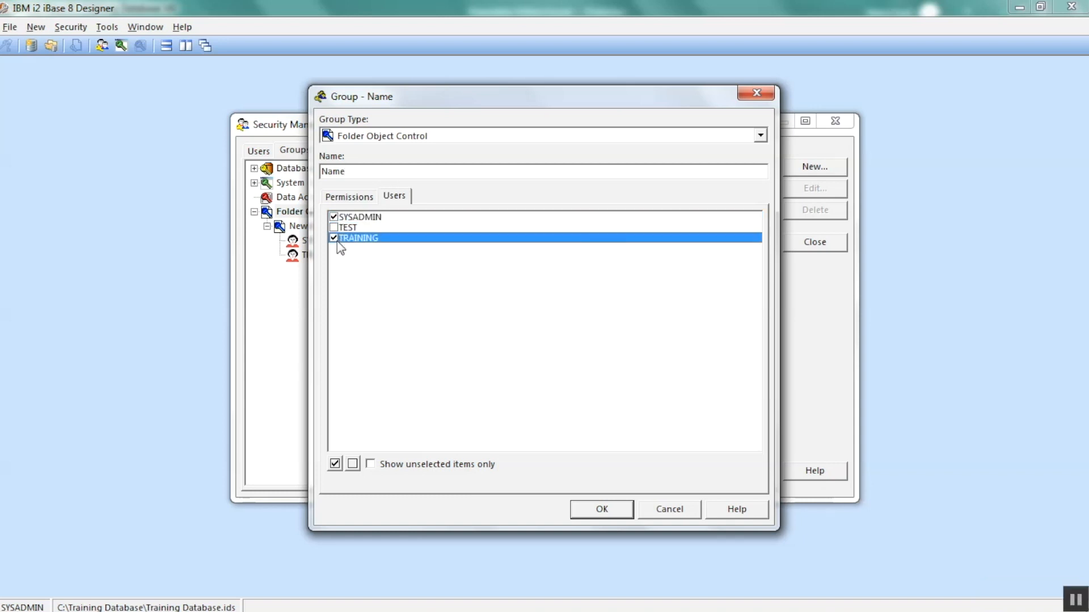